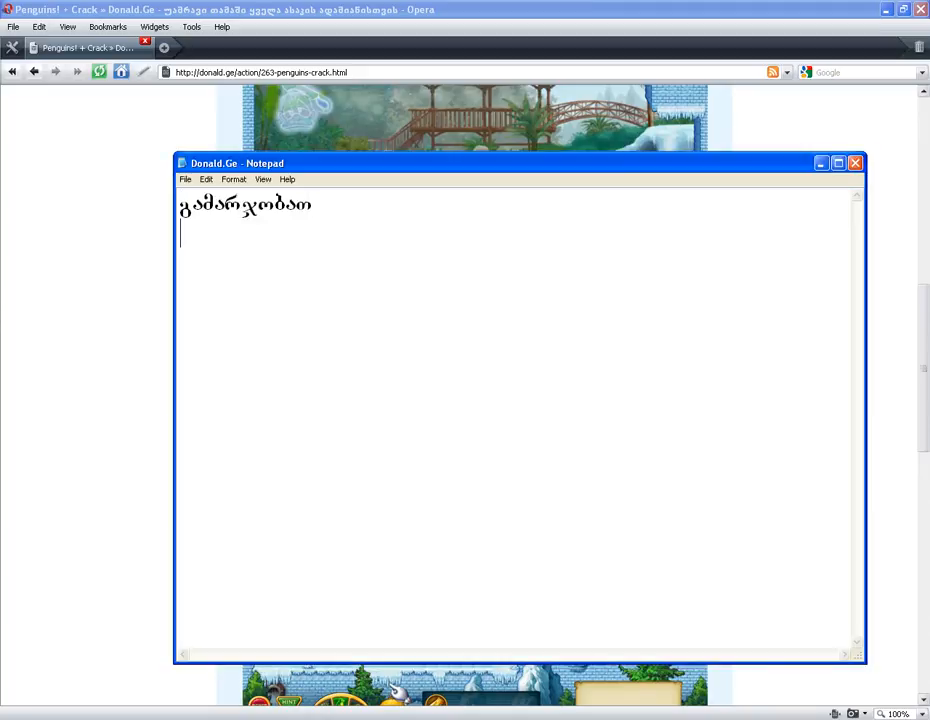
# Step: Write the Georgian intro lines about the cracked game downloaded from donald.ge in Notepad
pyautogui.write('დღეს მ')
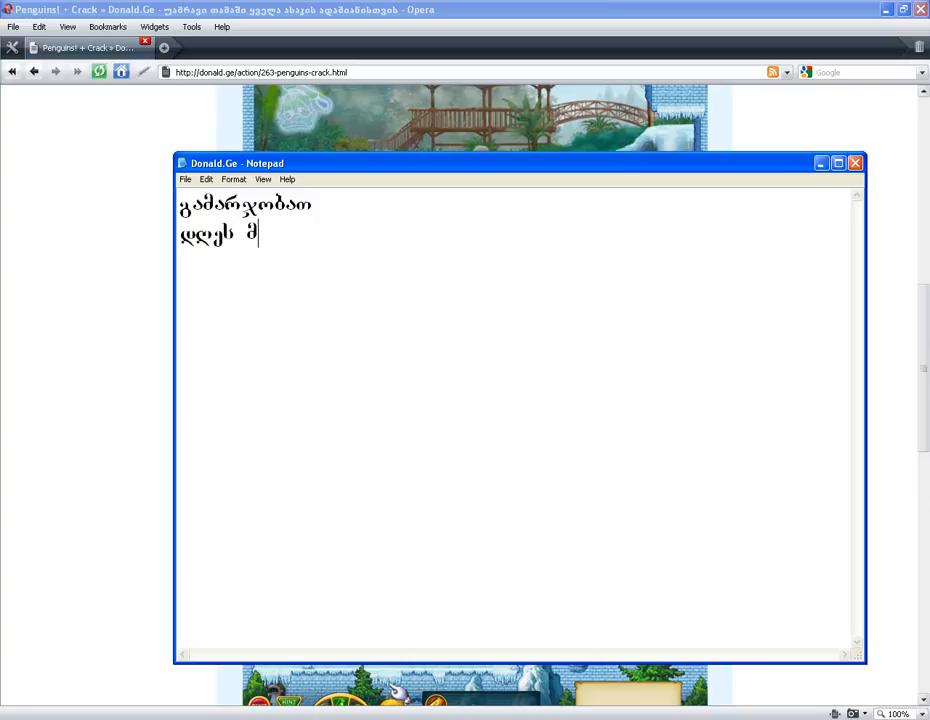
pyautogui.write('ე გასწავლით როგორ ჩართოთ')
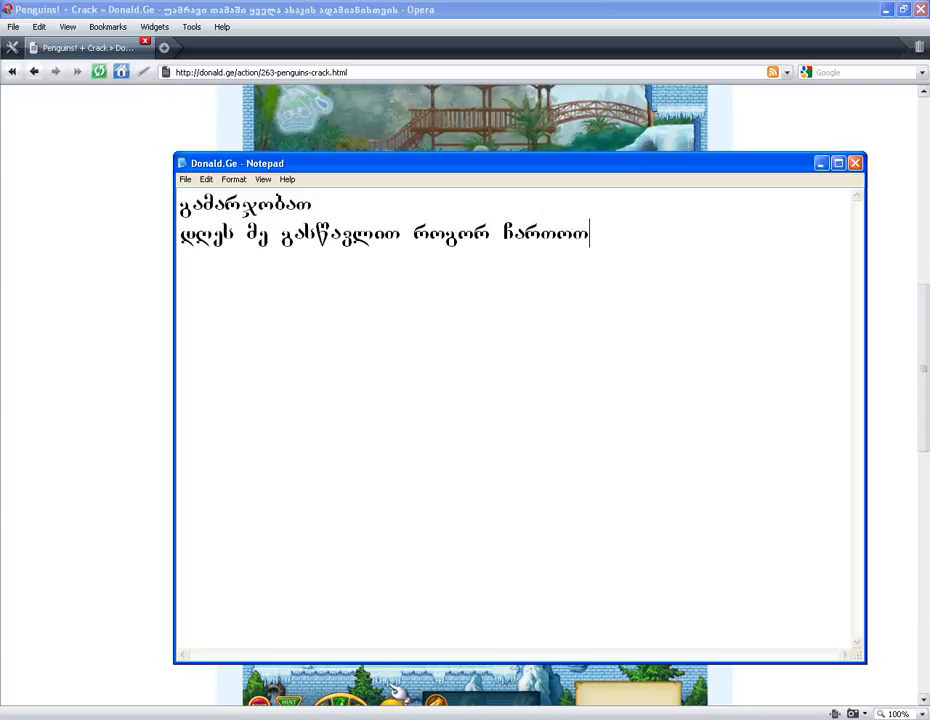
pyautogui.write('კრე')
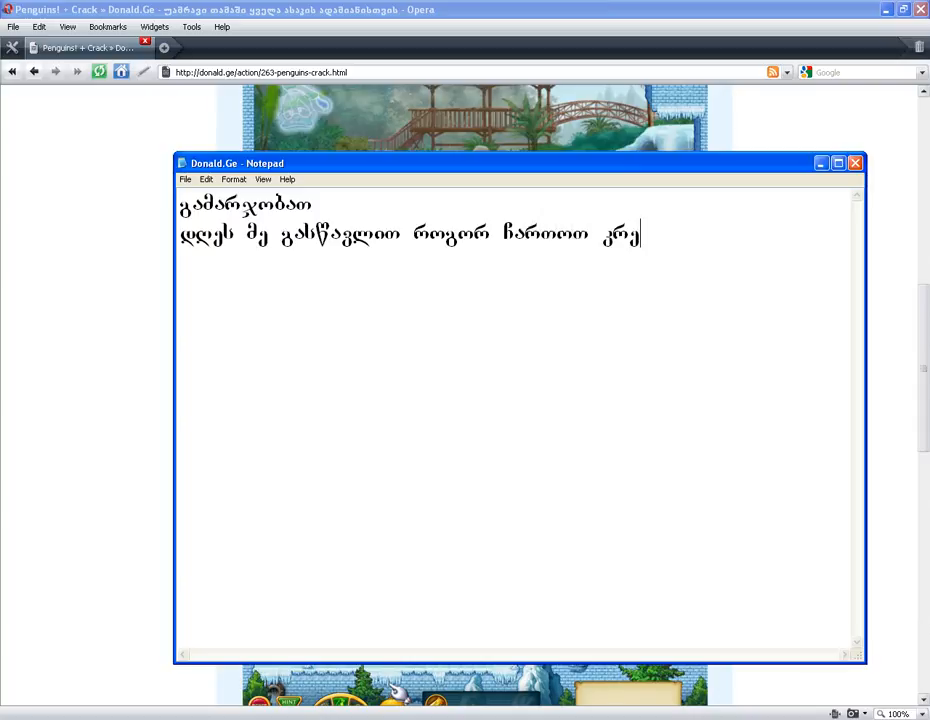
pyautogui.write('კიანი ოამაშები')
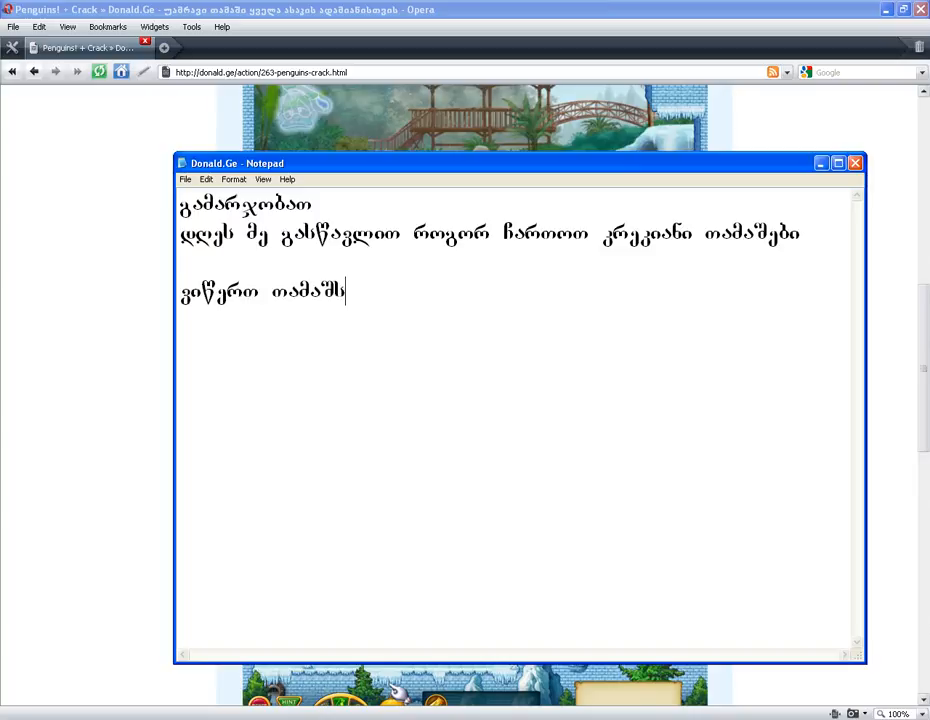
pyautogui.write('დონალდ.')
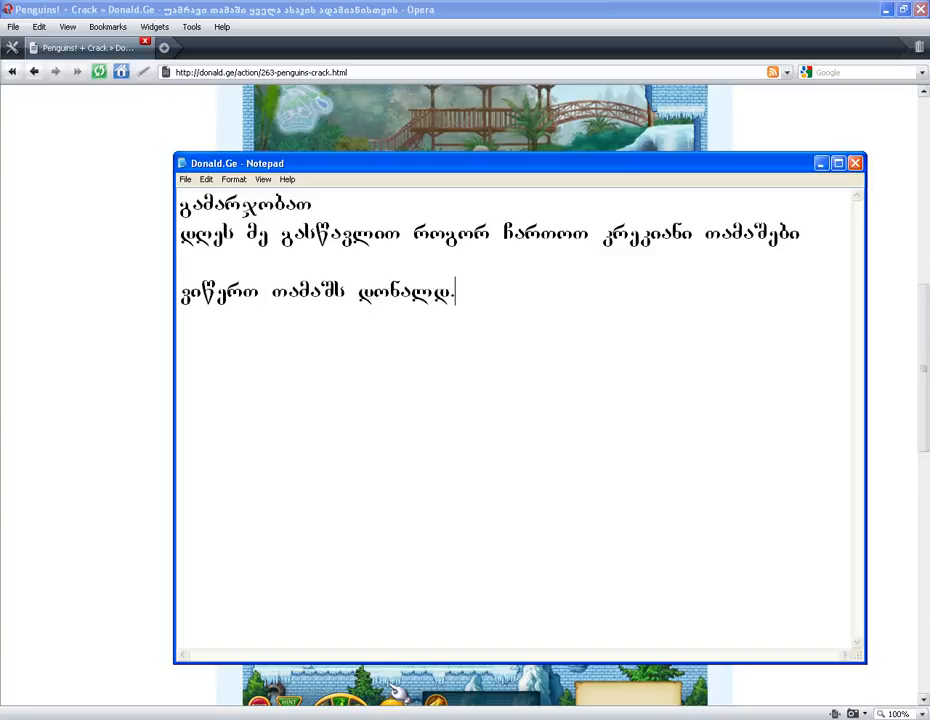
pyautogui.write('გე-დან')
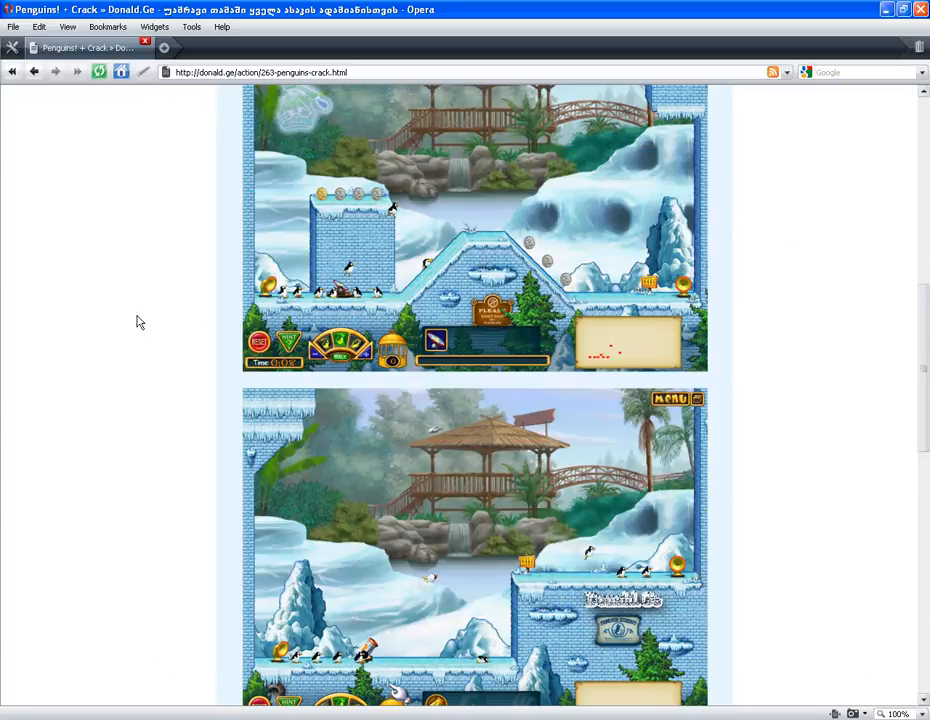
# Step: Find the download button on the donald.ge page and start downloading Penguins!.rar
pyautogui.scroll(-3)
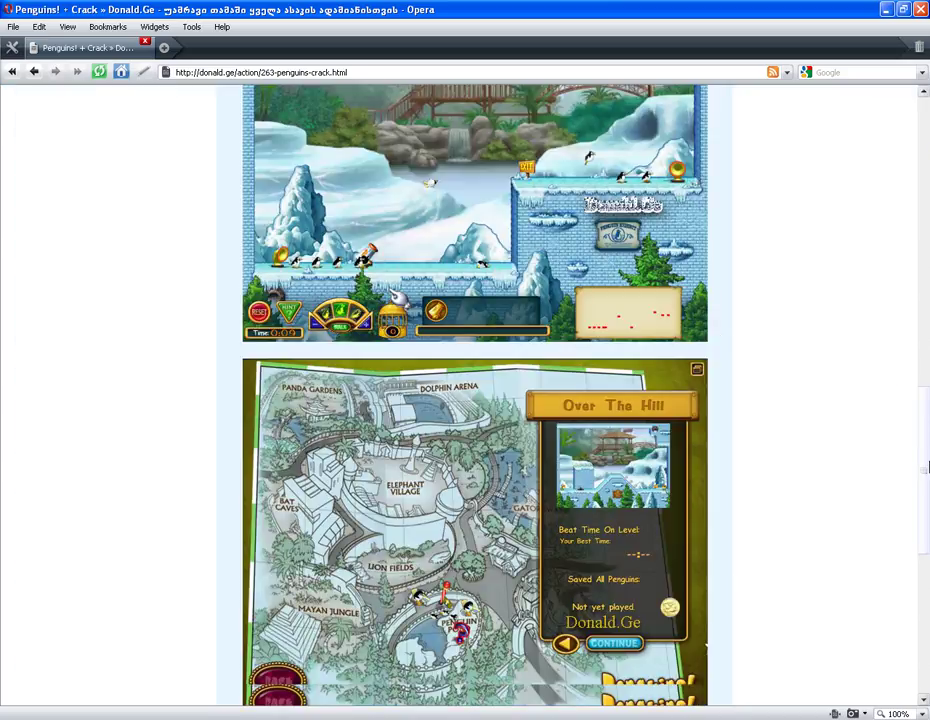
pyautogui.scroll(3)
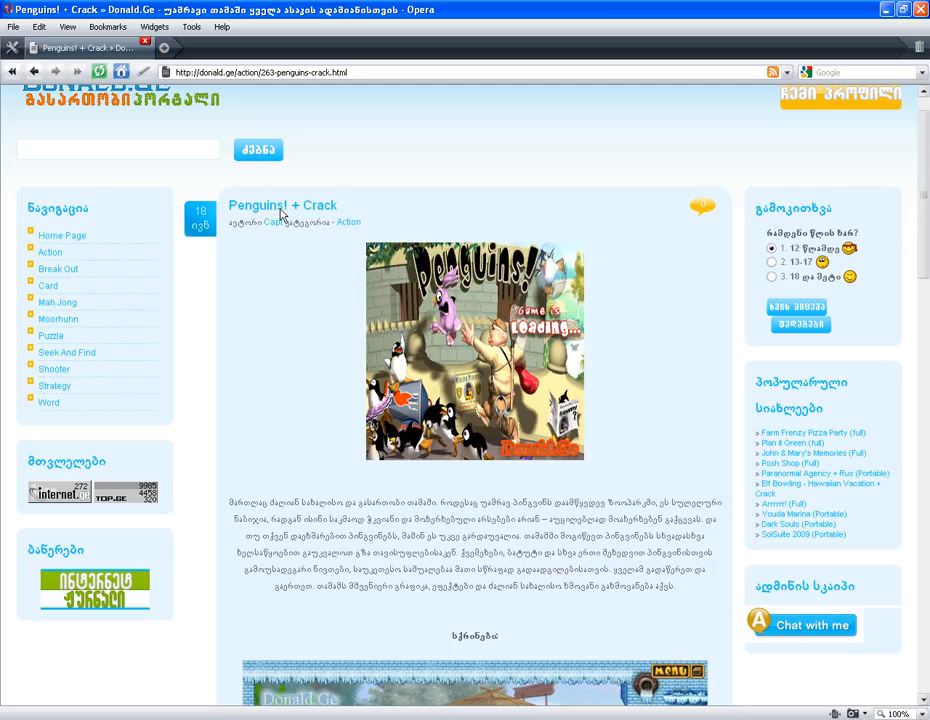
pyautogui.scroll(-3)
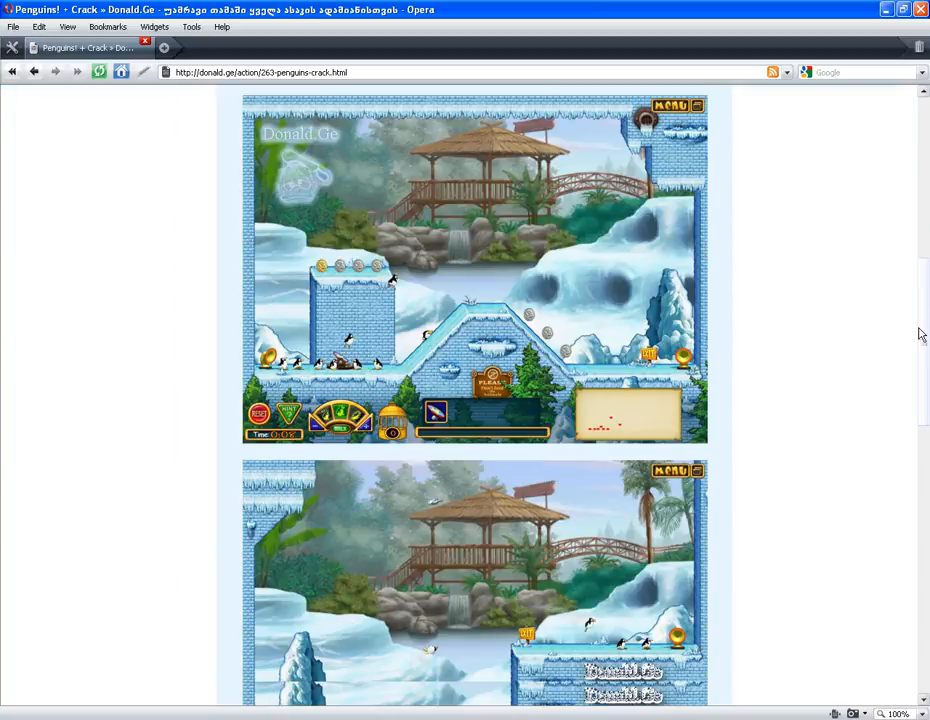
pyautogui.scroll(-3)
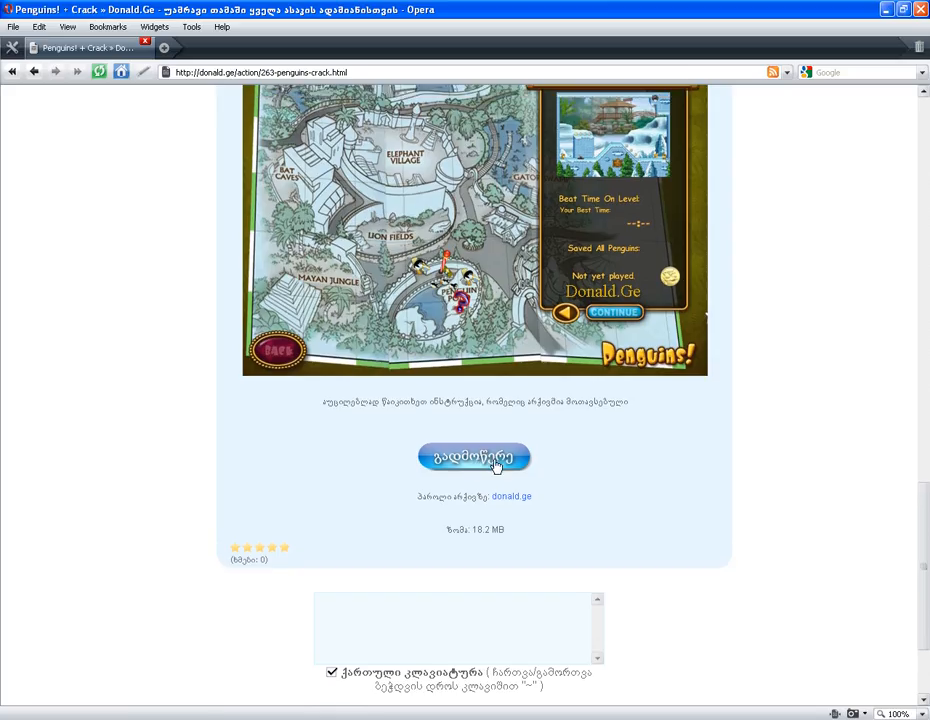
pyautogui.click(474, 456)
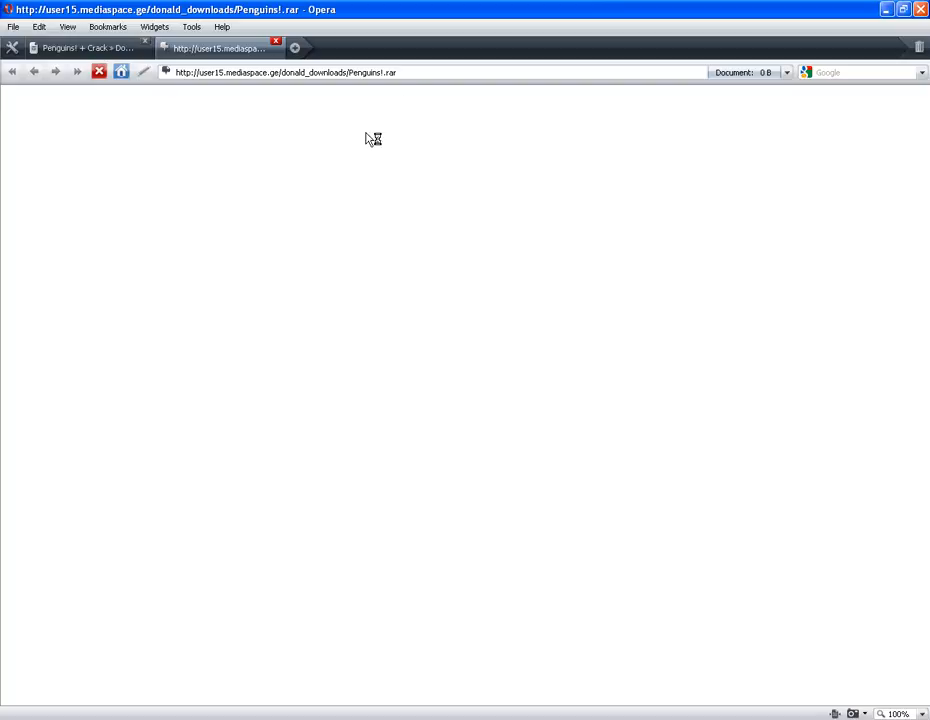
pyautogui.moveTo(382, 92)
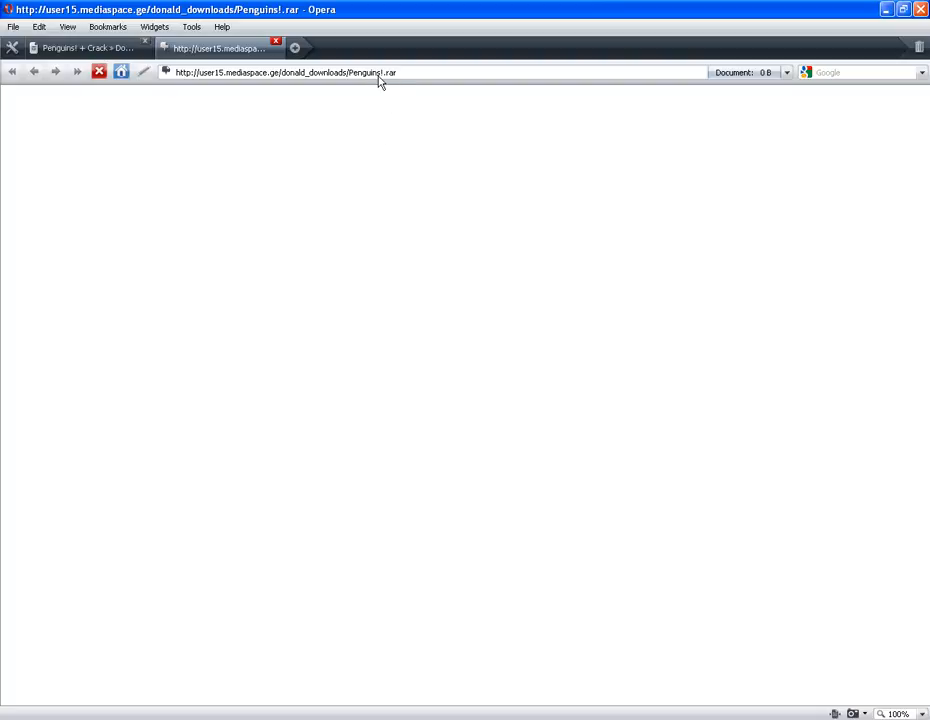
pyautogui.moveTo(386, 168)
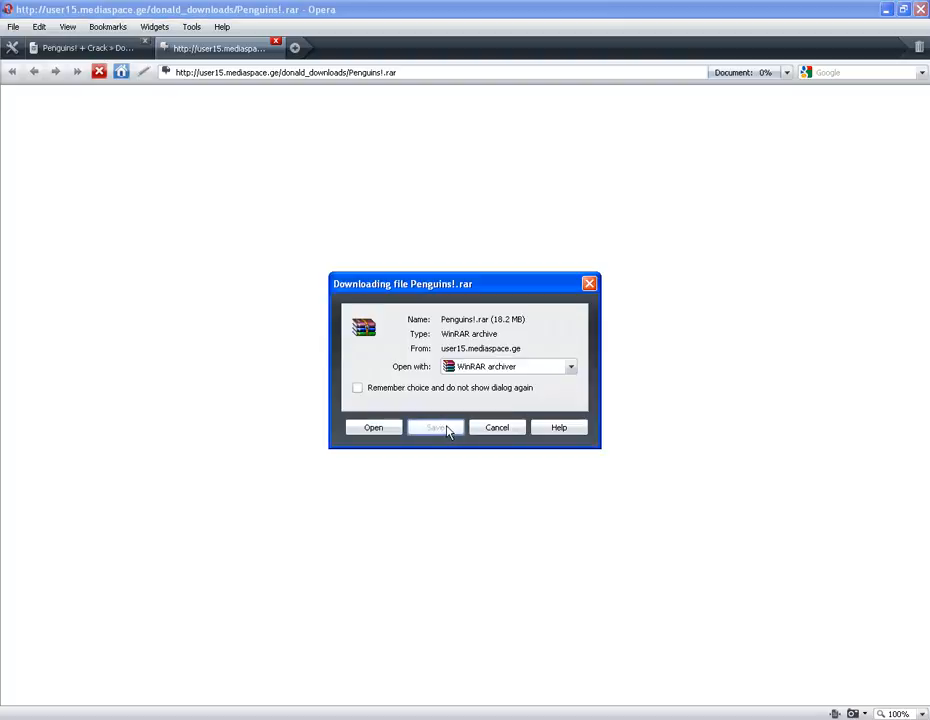
# Step: Save Penguins!.rar into the Donald.Ge folder and watch it in Opera's transfers list
pyautogui.click(436, 428)
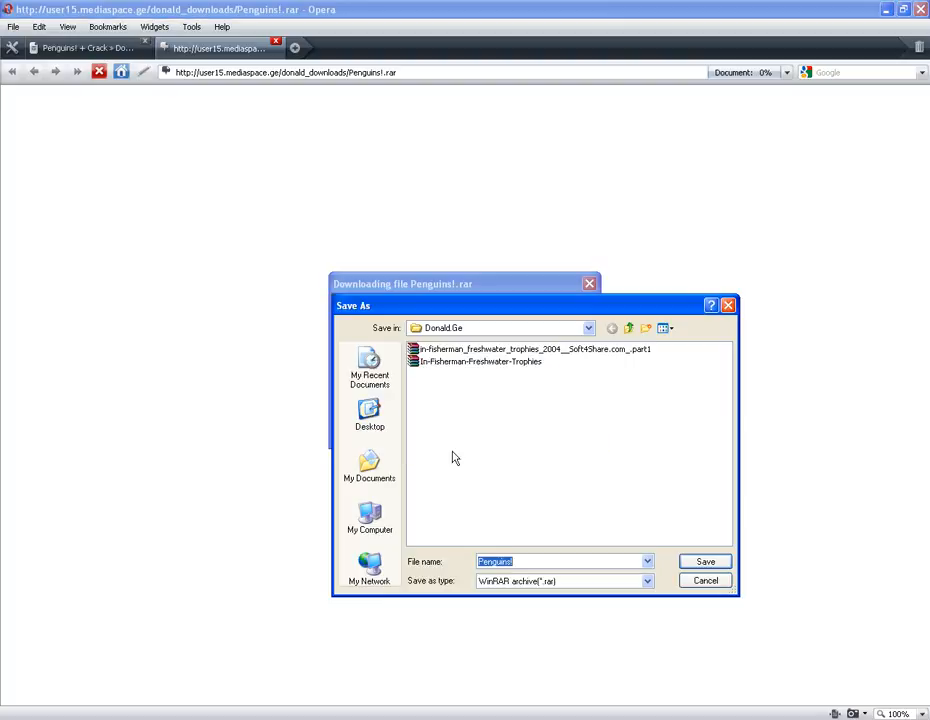
pyautogui.click(704, 560)
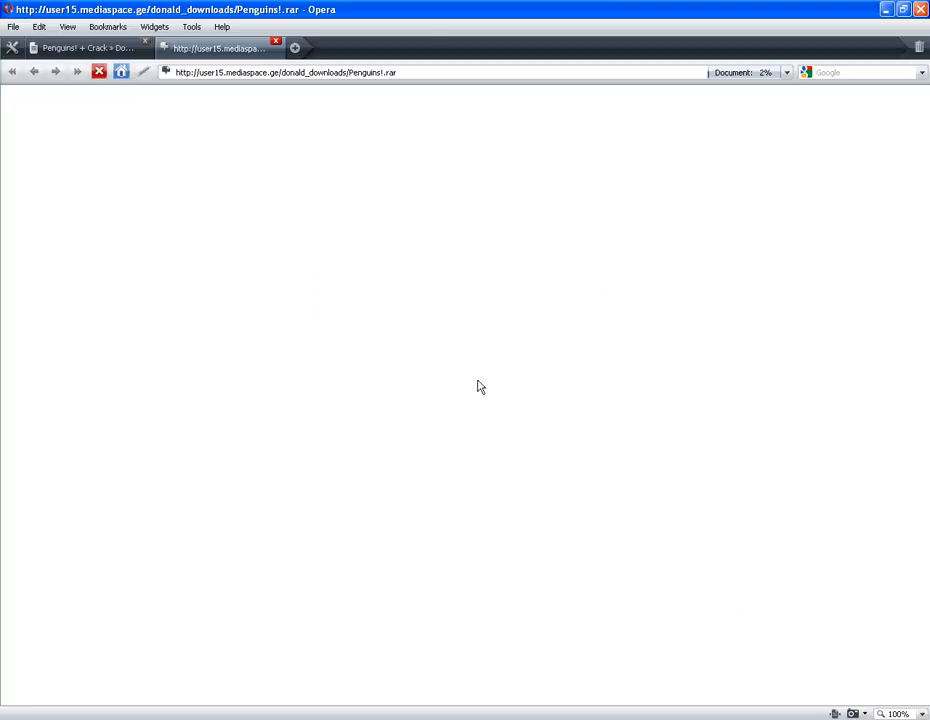
pyautogui.click(350, 48)
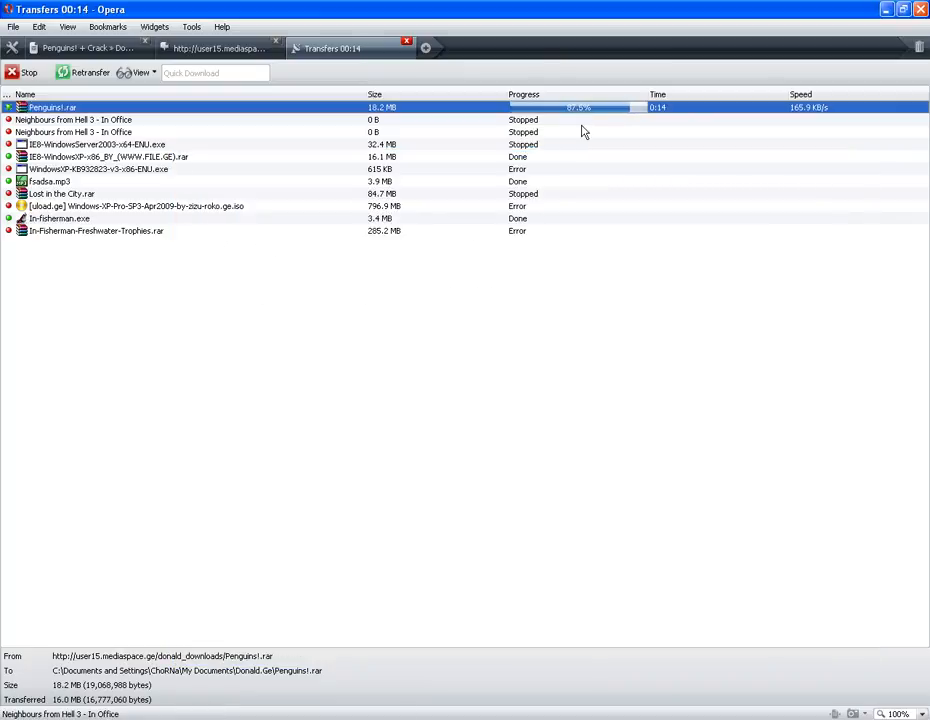
pyautogui.moveTo(468, 492)
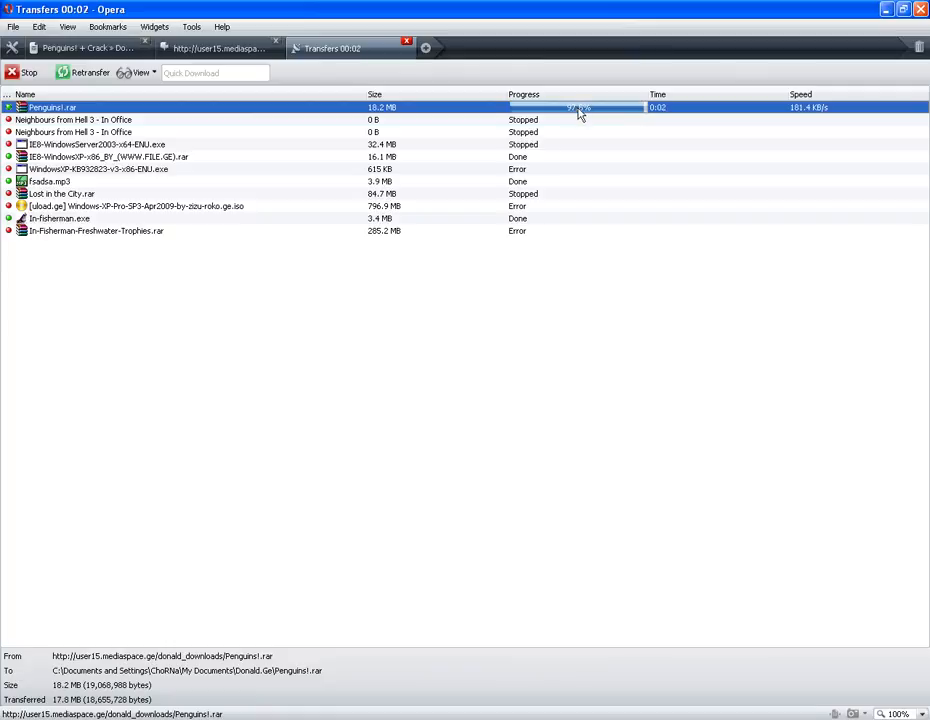
pyautogui.moveTo(580, 108)
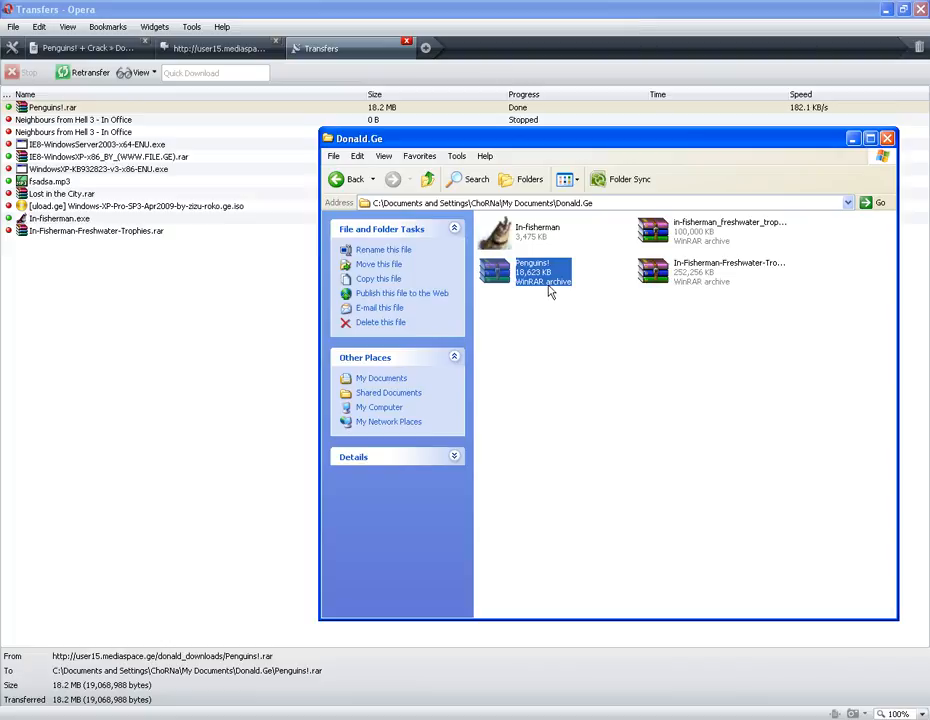
pyautogui.moveTo(756, 486)
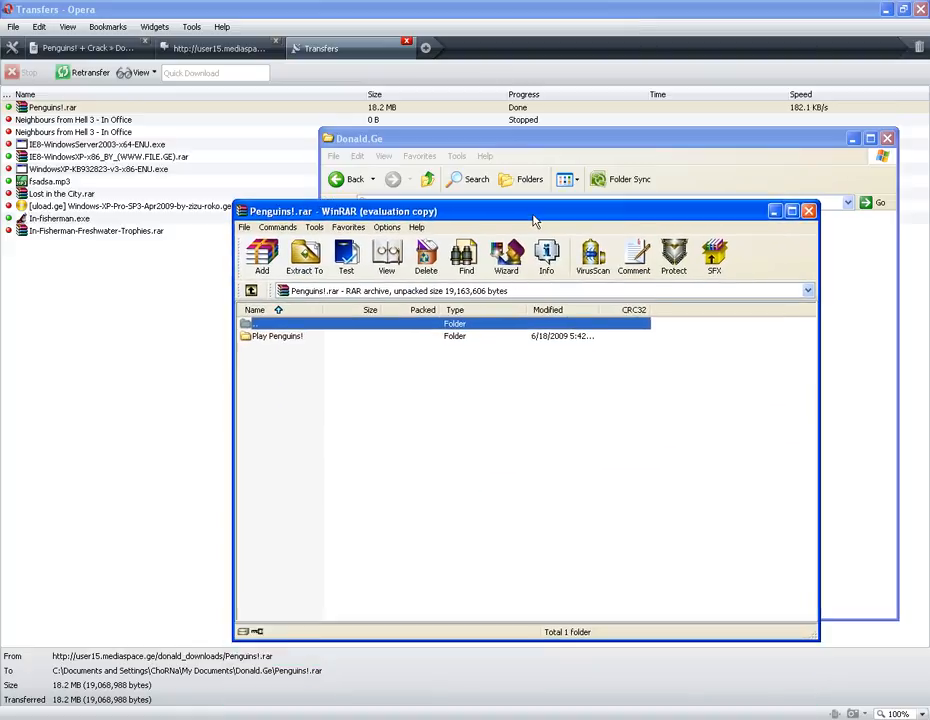
# Step: Extract the password-protected Penguins!.rar into its own Play Penguins! folder
pyautogui.moveTo(536, 212); pyautogui.dragTo(704, 224)
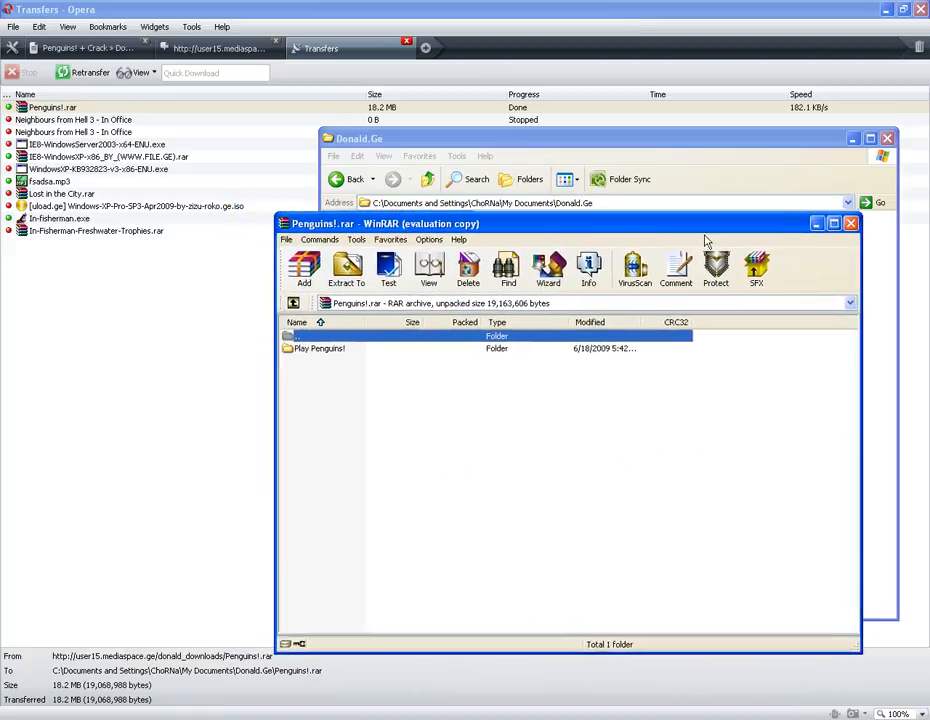
pyautogui.rightClick(544, 268)
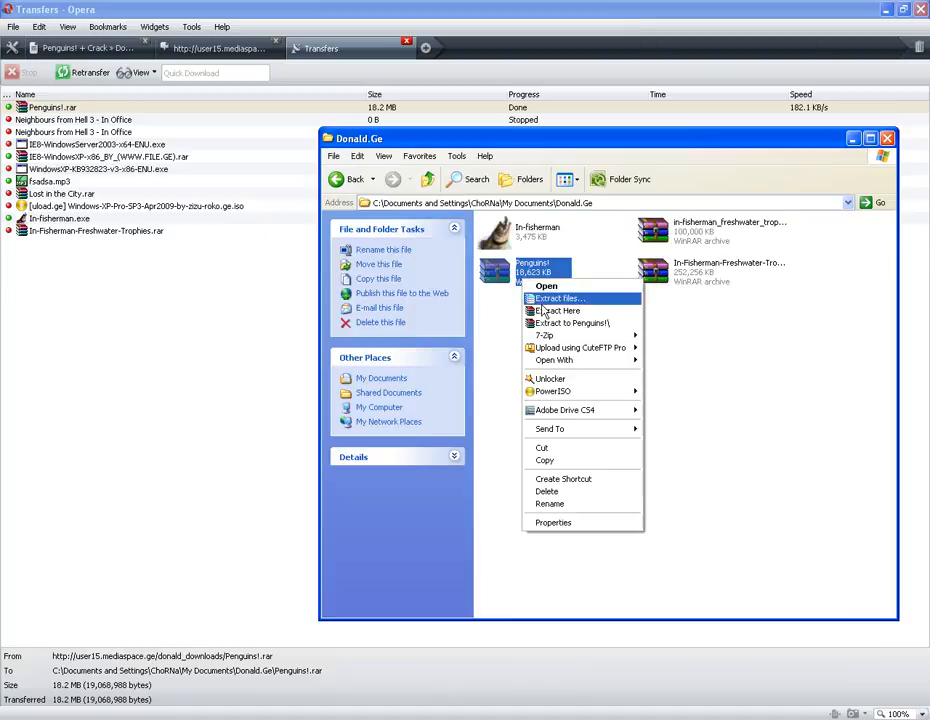
pyautogui.click(558, 298)
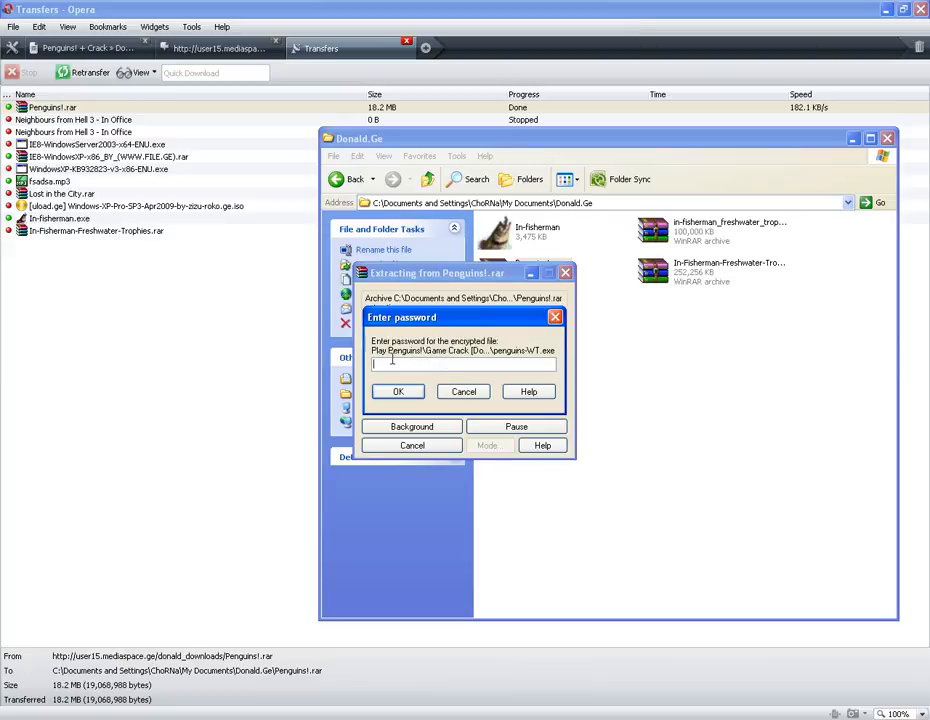
pyautogui.write('*')
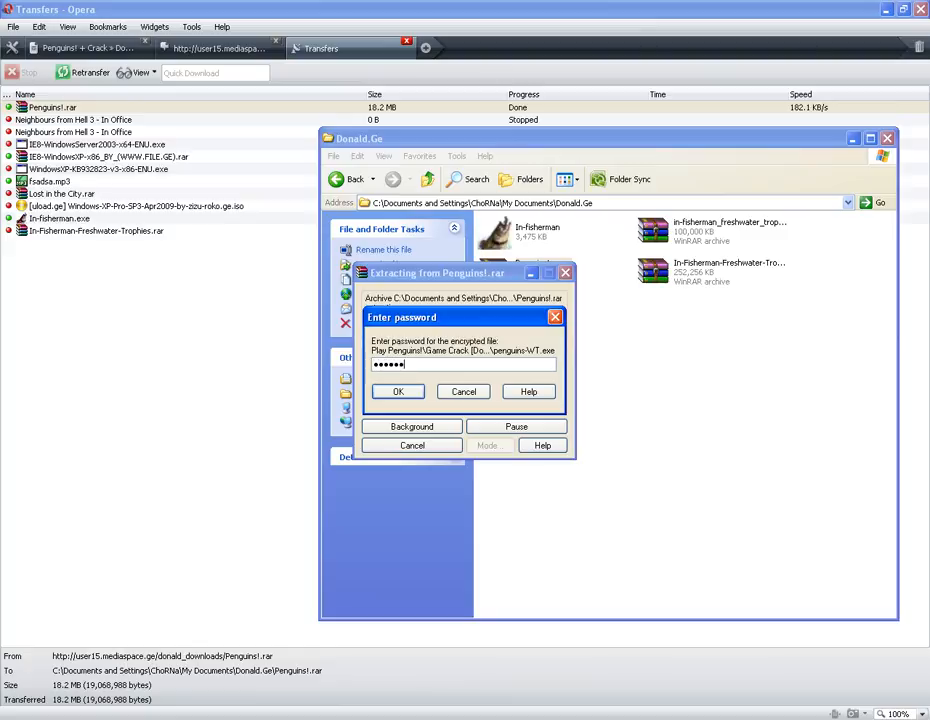
pyautogui.click(398, 390)
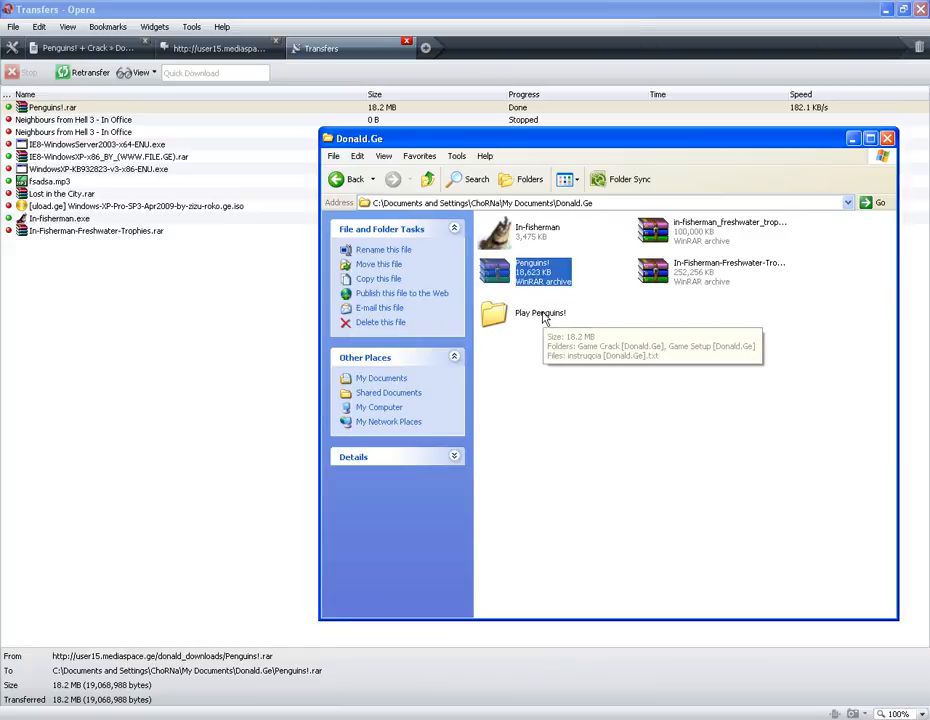
# Step: Browse the Play Penguins! folder, read its included note and add a Georgian line about installing first
pyautogui.doubleClick(540, 312)
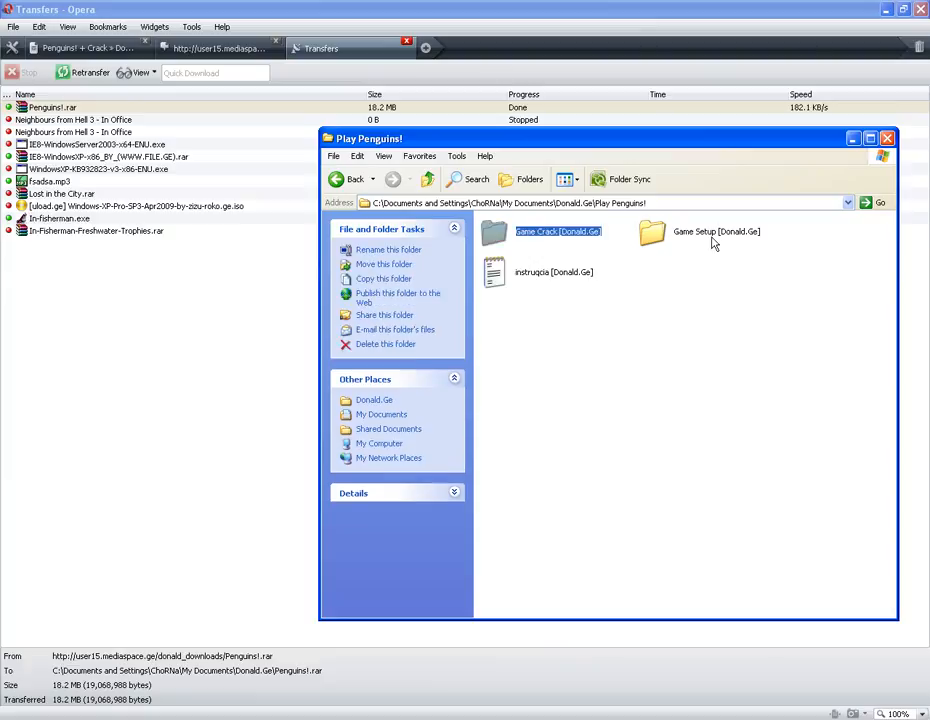
pyautogui.doubleClick(552, 272)
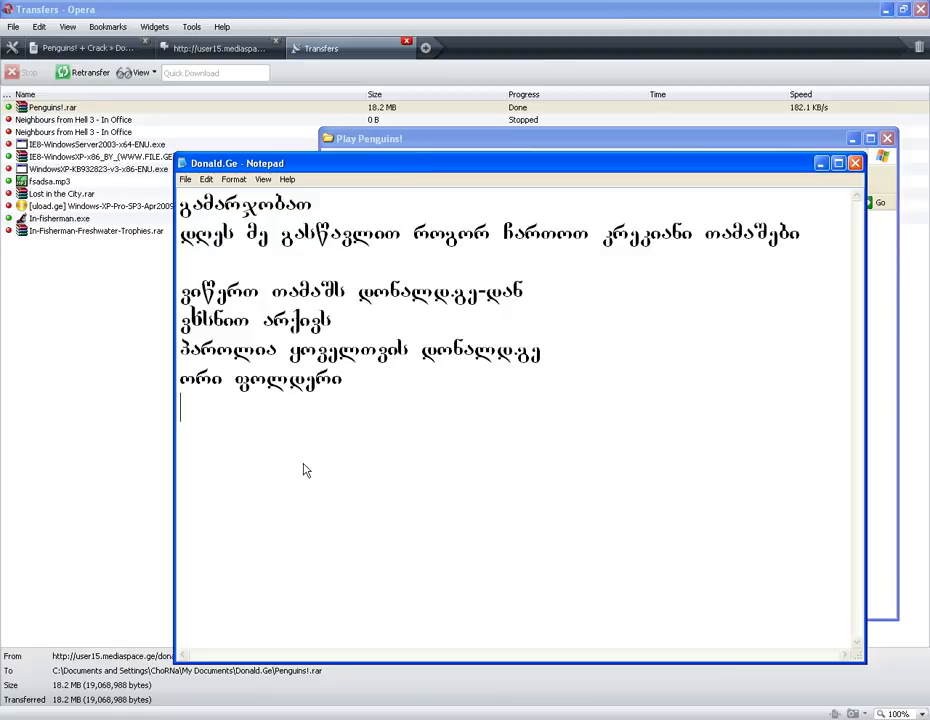
pyautogui.moveTo(280, 418)
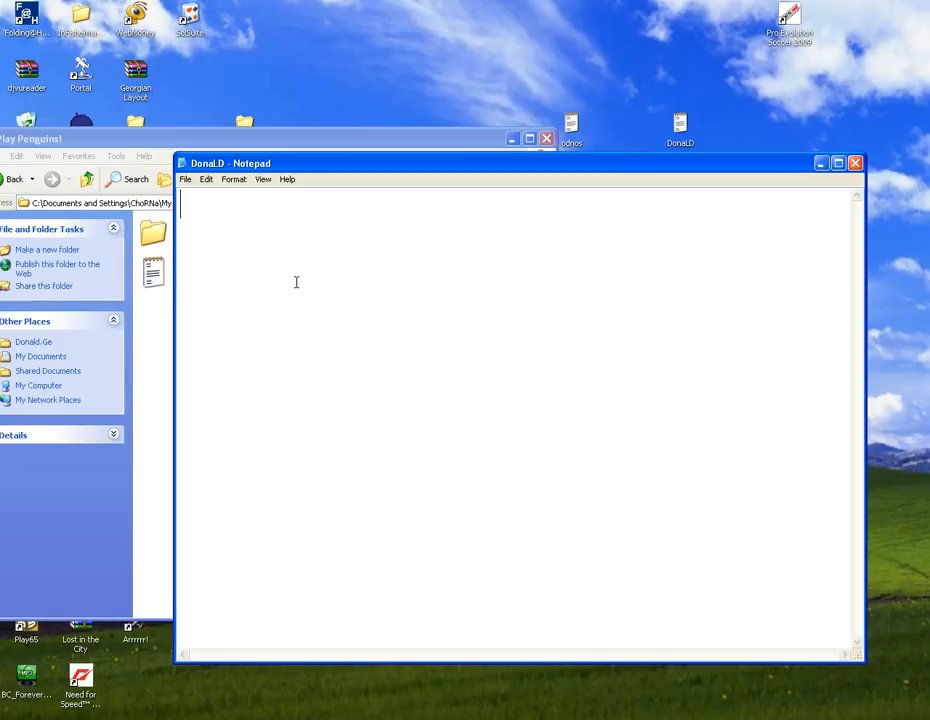
pyautogui.write('ჯერ ვაინსტა')
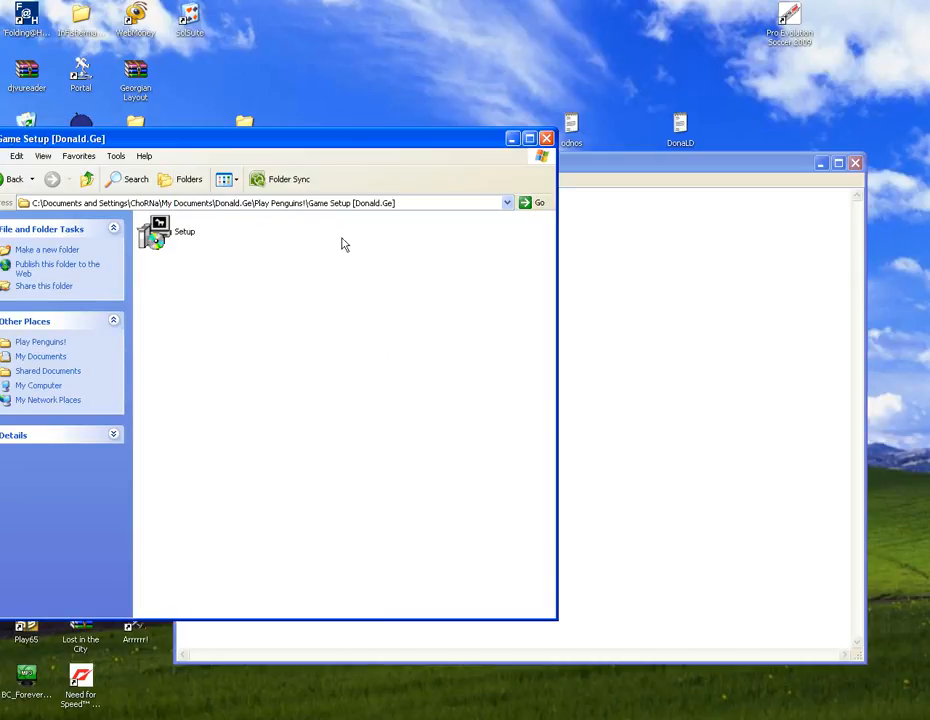
# Step: Run the Penguins! Setup, accept the licence and close the completed installer
pyautogui.doubleClick(156, 230)
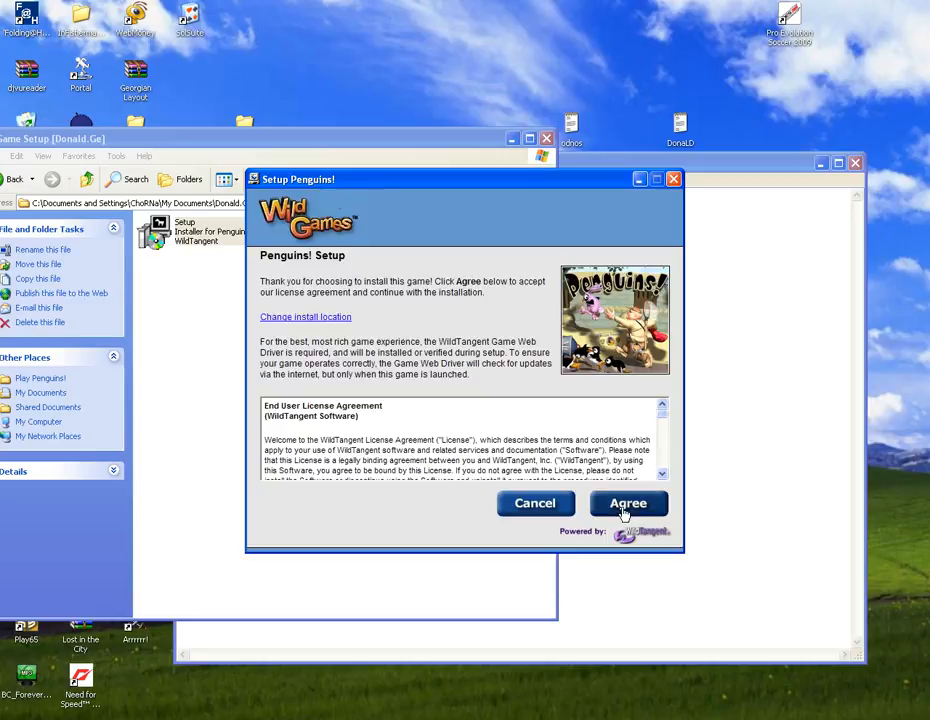
pyautogui.click(628, 504)
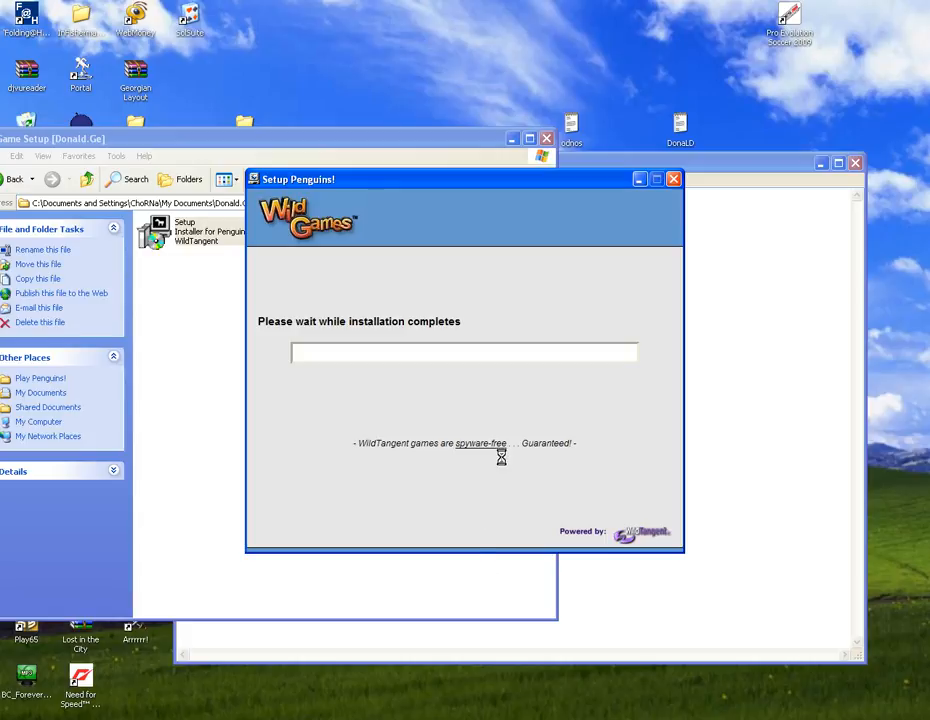
pyautogui.moveTo(472, 352)
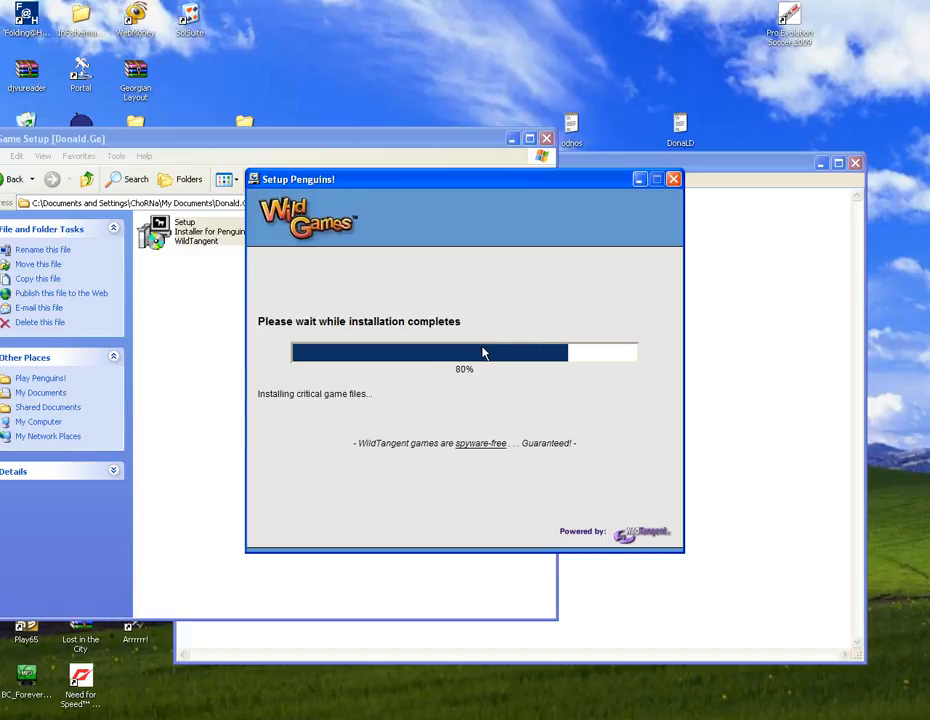
pyautogui.moveTo(504, 378)
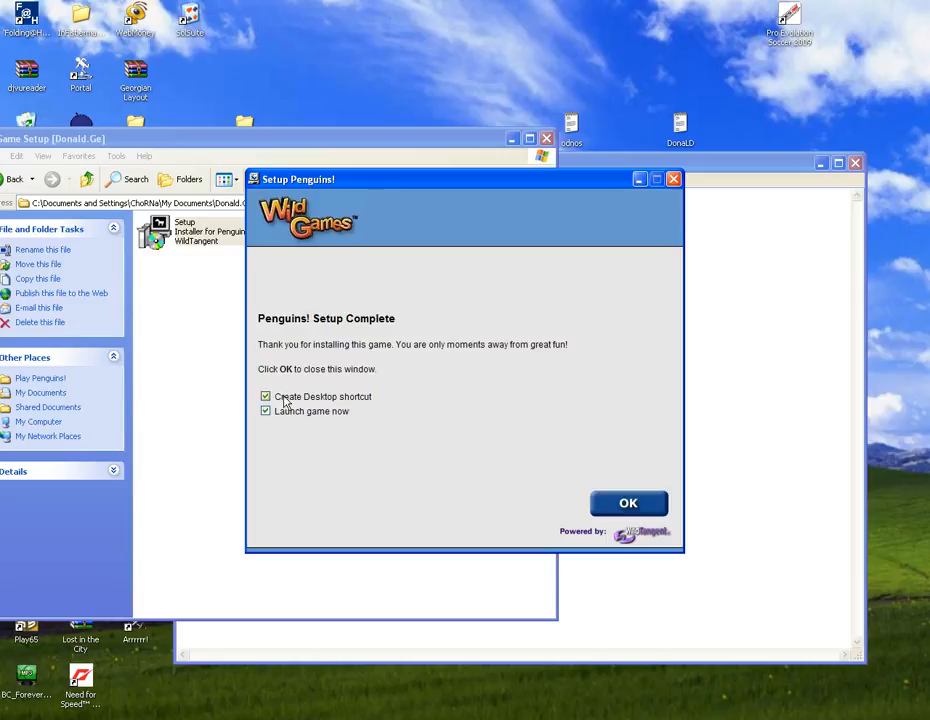
pyautogui.click(266, 412)
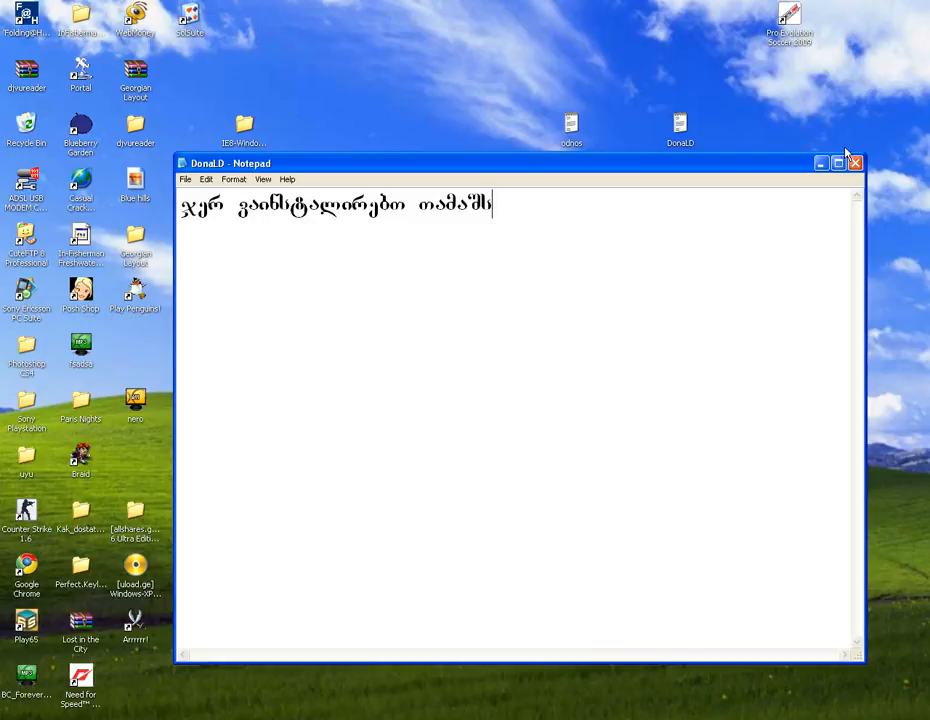
# Step: Launch the newly installed Penguins! game from its desktop shortcut
pyautogui.click(856, 162)
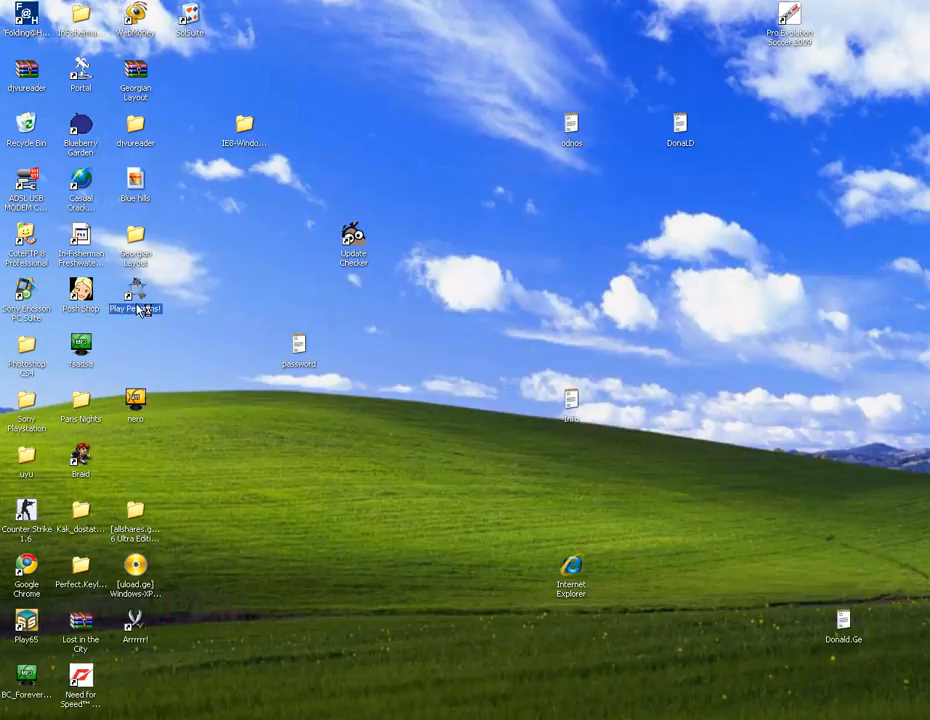
pyautogui.doubleClick(134, 298)
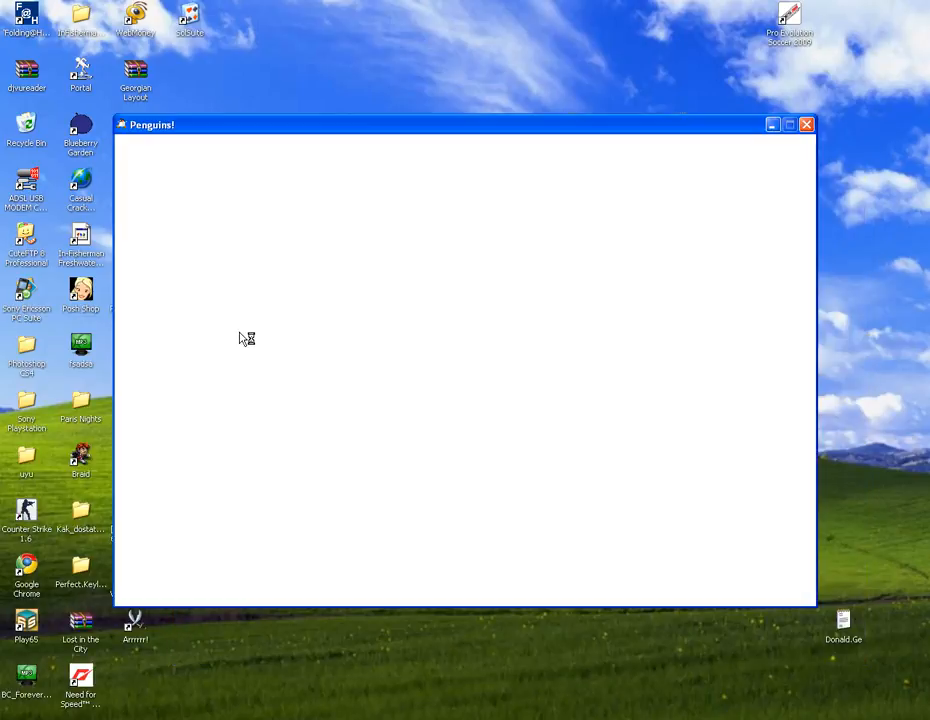
pyautogui.moveTo(500, 238)
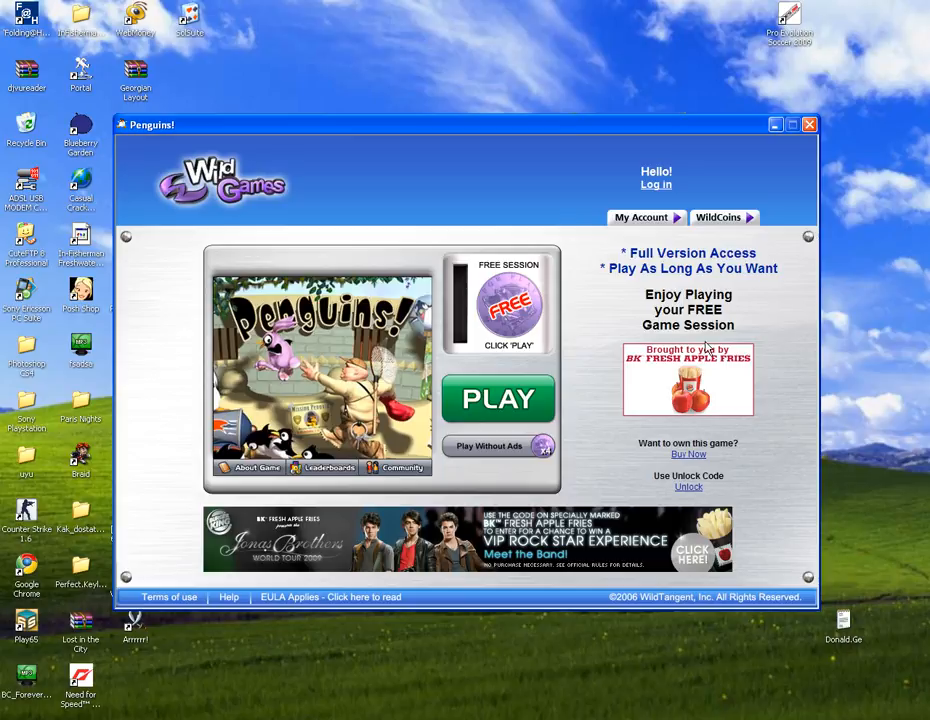
pyautogui.moveTo(658, 316)
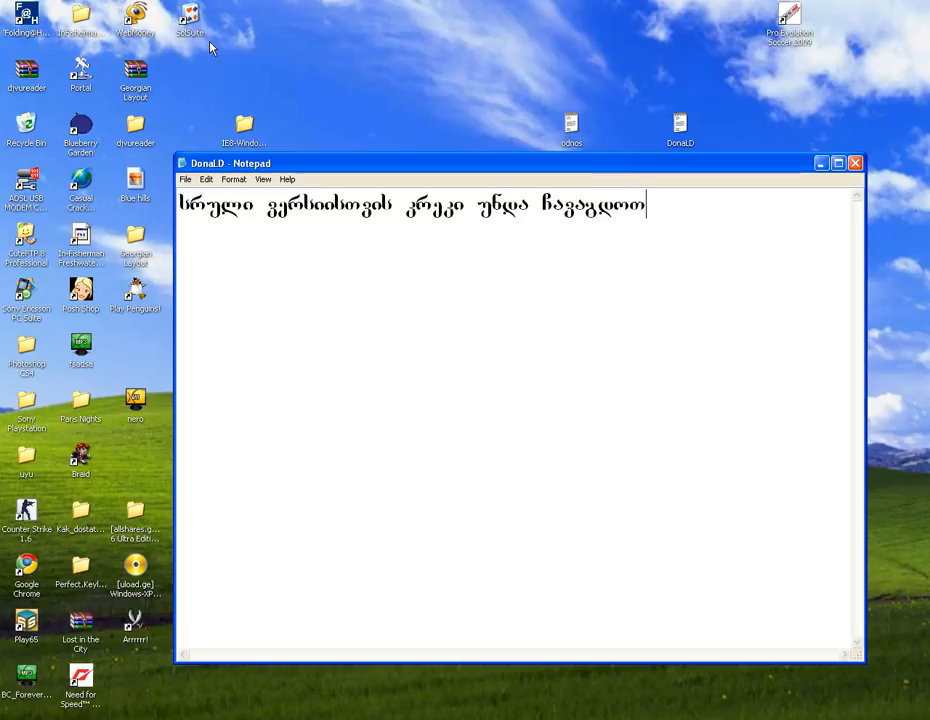
# Step: Note a Georgian line, then copy the game file from the Game Crack folder
pyautogui.write('იქსადაც თამაში')
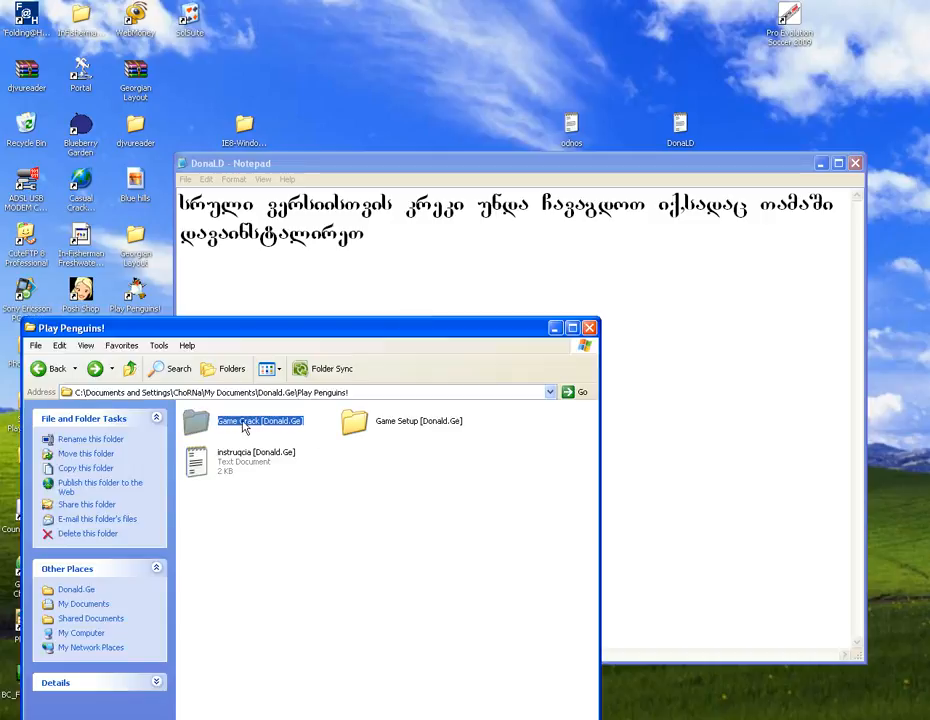
pyautogui.doubleClick(258, 420)
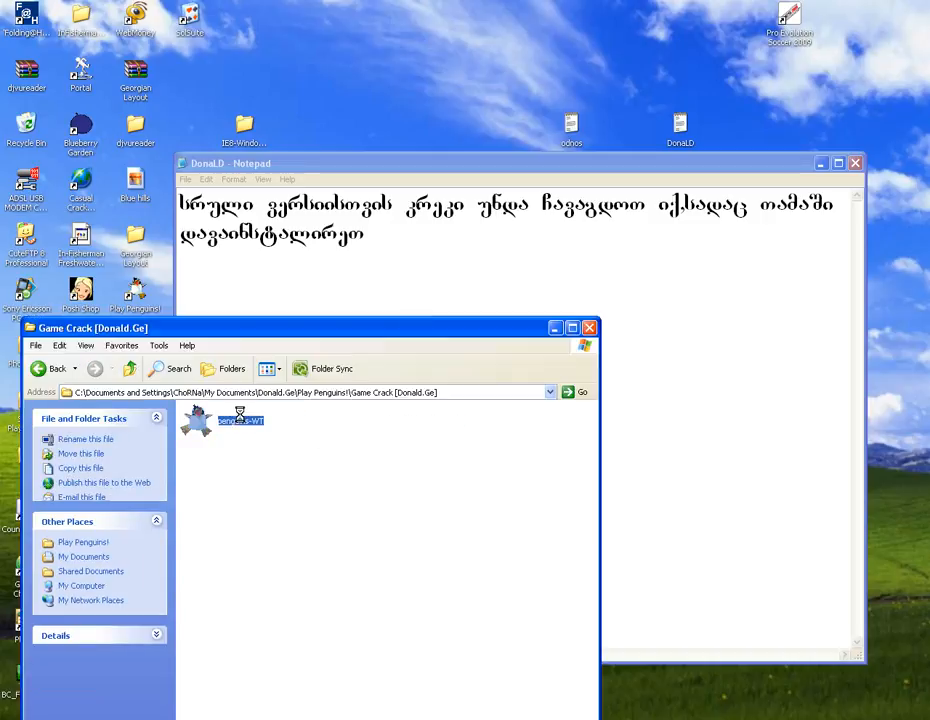
pyautogui.rightClick(196, 420)
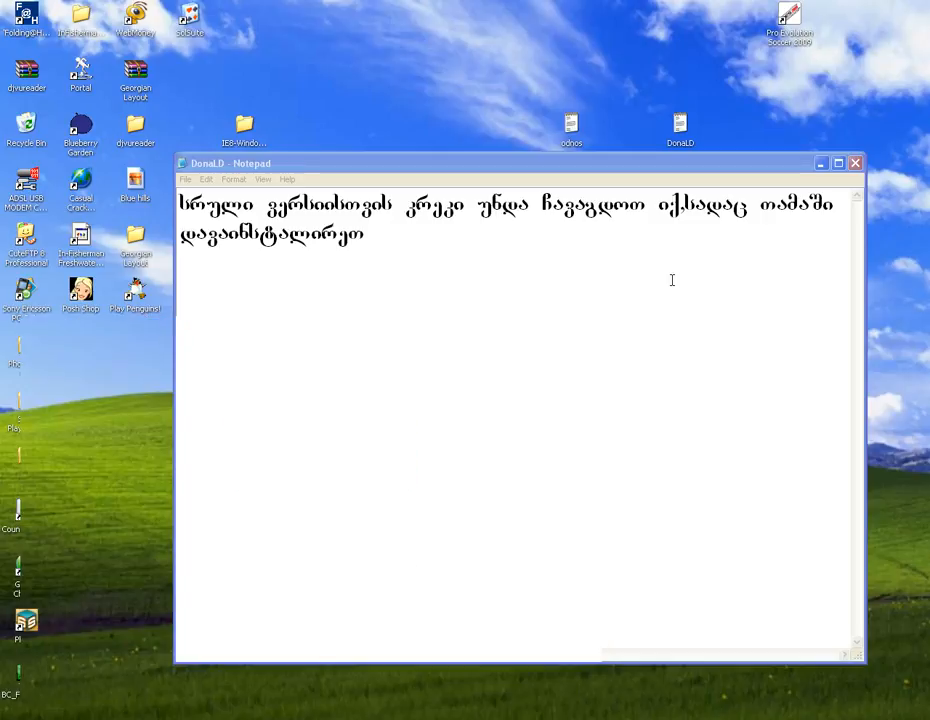
# Step: Locate the WildGames install folder via the shortcut's Find Target and paste the crack file there, dismissing the file-exists error
pyautogui.rightClick(136, 296)
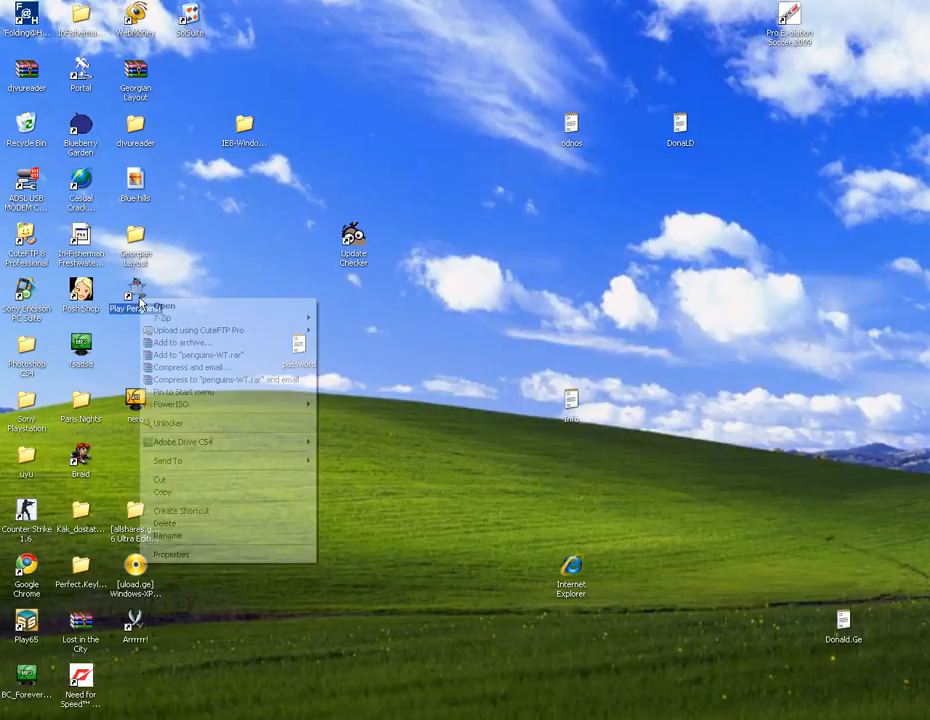
pyautogui.click(172, 554)
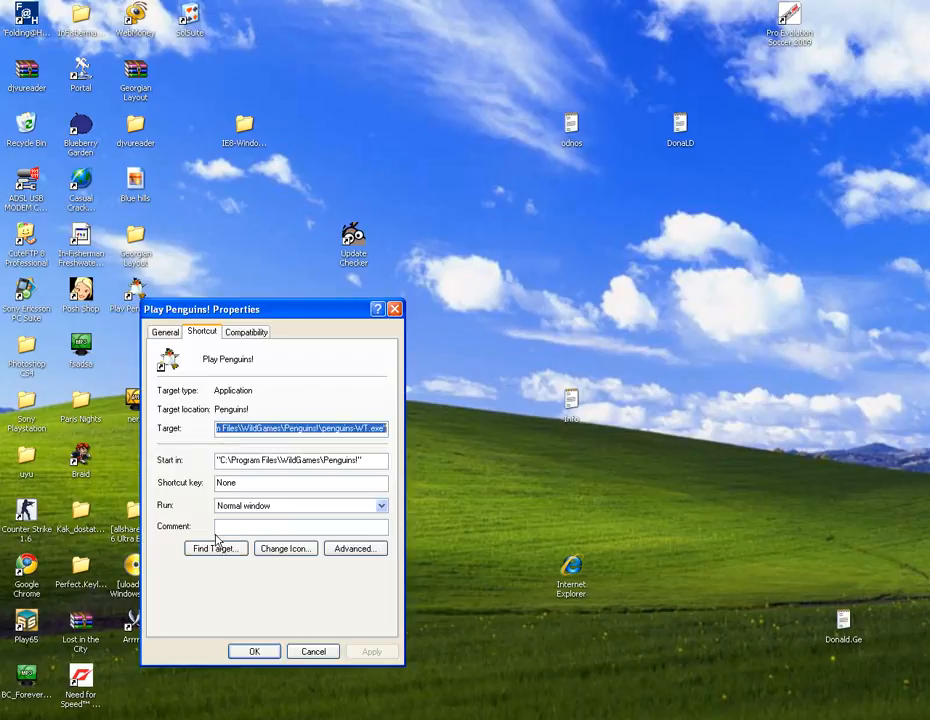
pyautogui.click(214, 548)
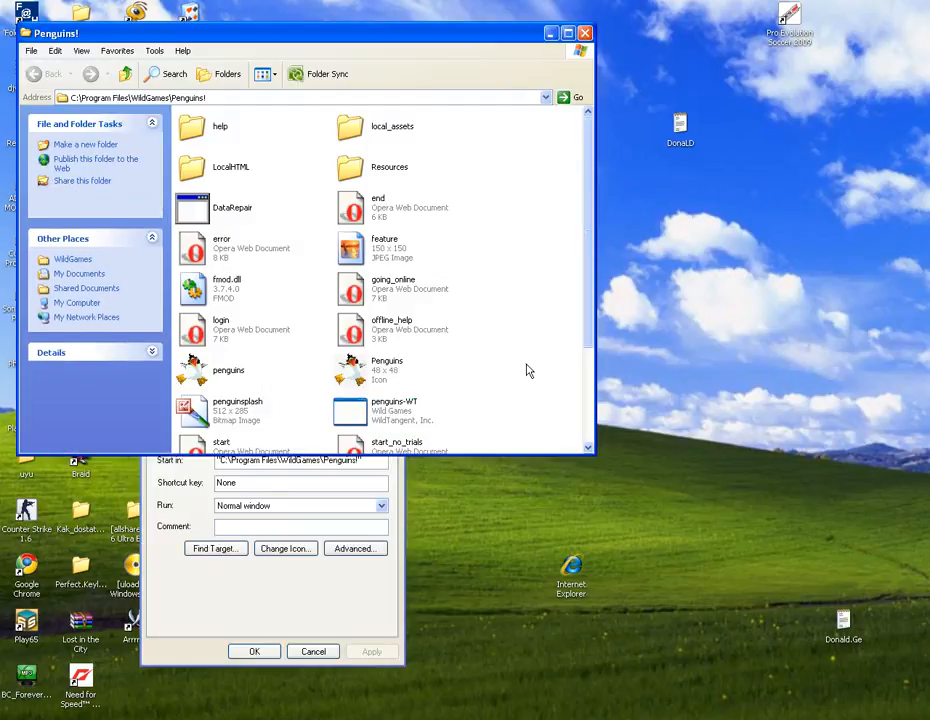
pyautogui.rightClick(530, 370)
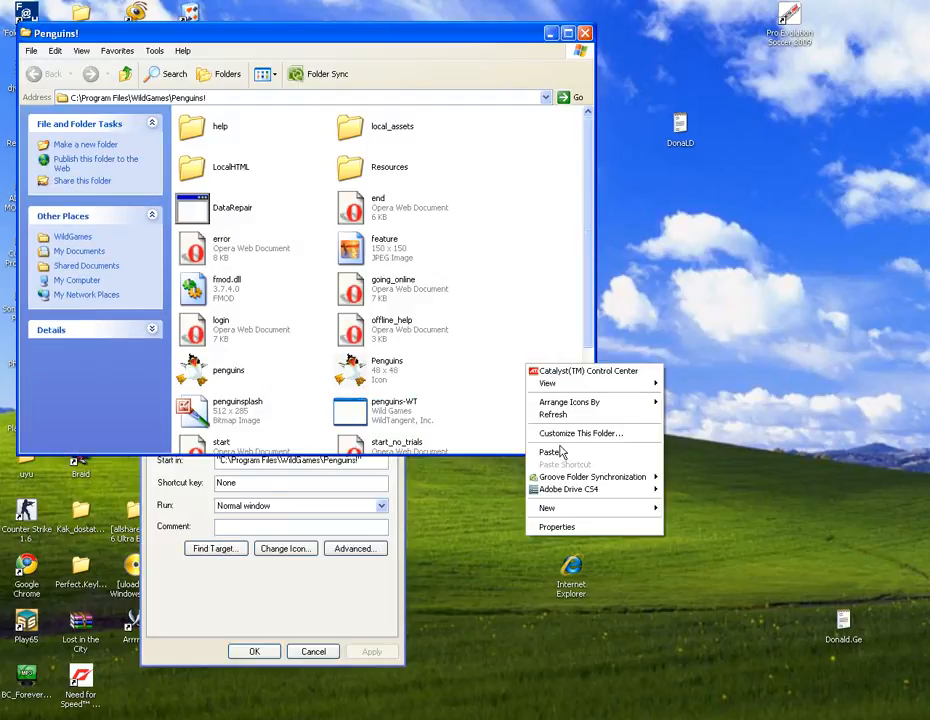
pyautogui.click(548, 452)
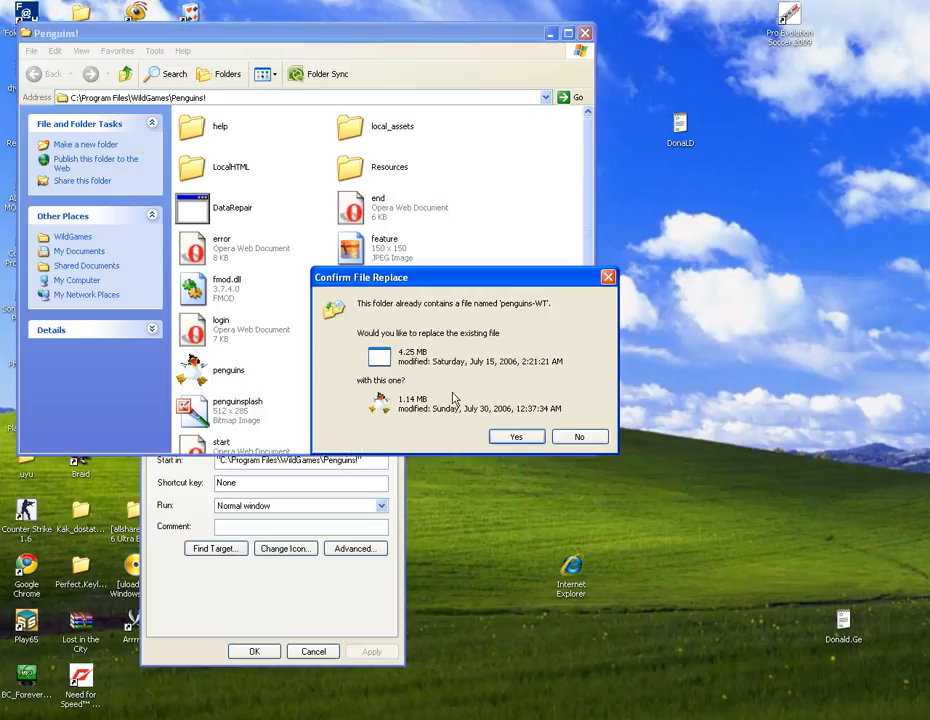
pyautogui.moveTo(448, 384)
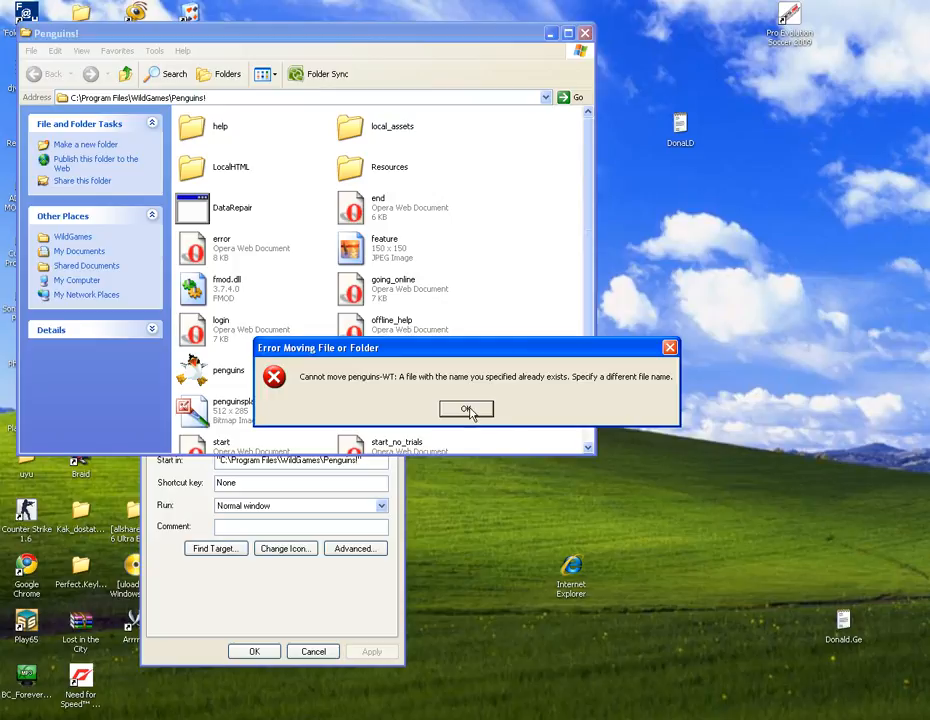
pyautogui.moveTo(464, 420)
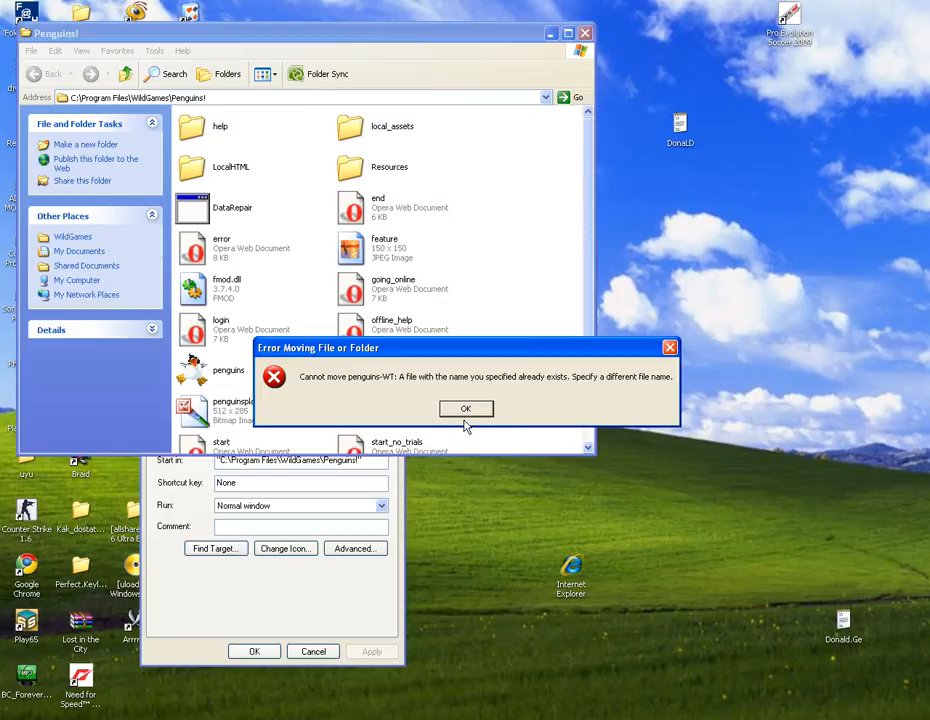
pyautogui.click(464, 408)
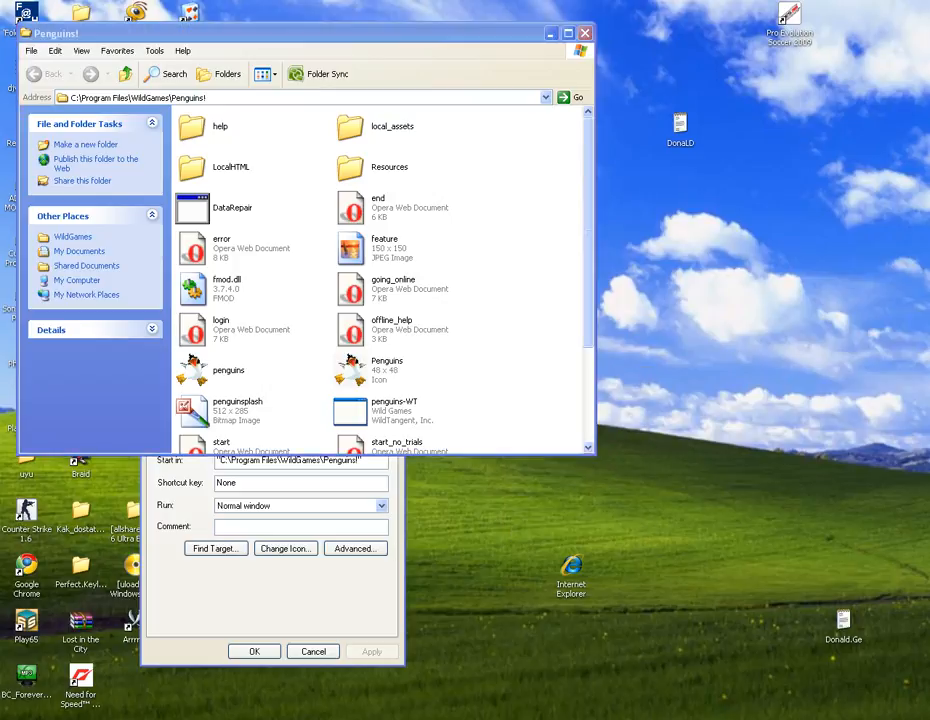
pyautogui.rightClick(240, 420)
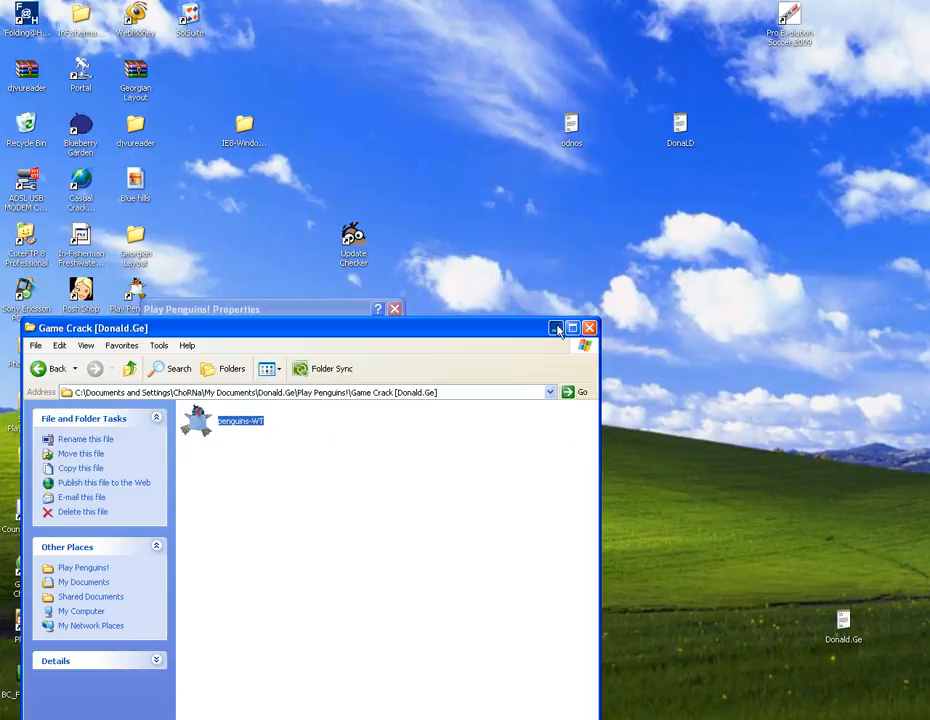
# Step: Write the closing Georgian lines about the full game version, ending with a wish of success
pyautogui.click(588, 328)
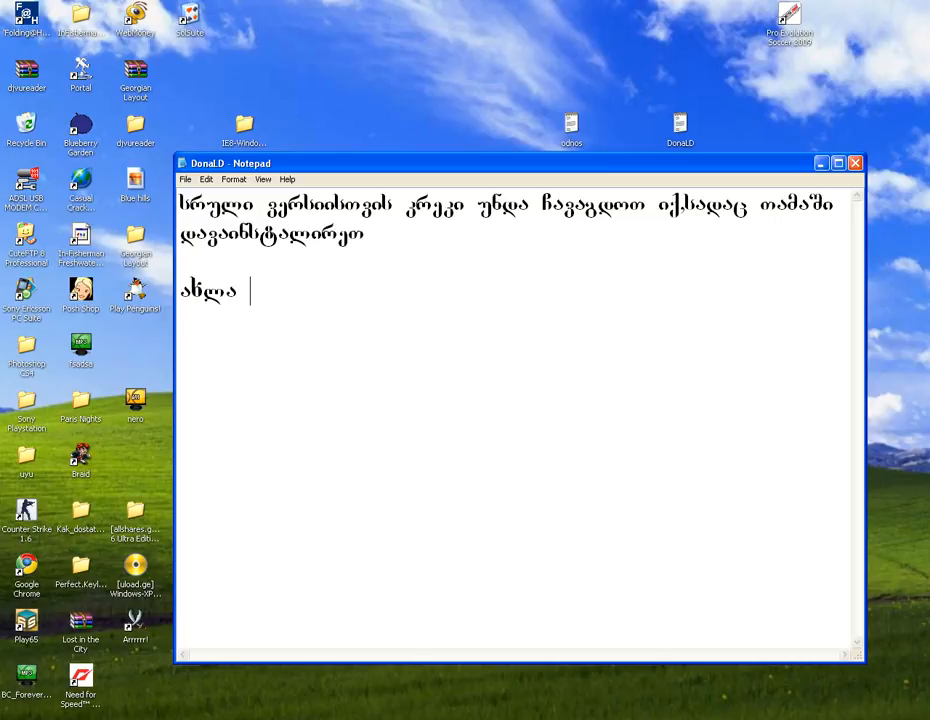
pyautogui.write('ოამაში ჩაირთვება')
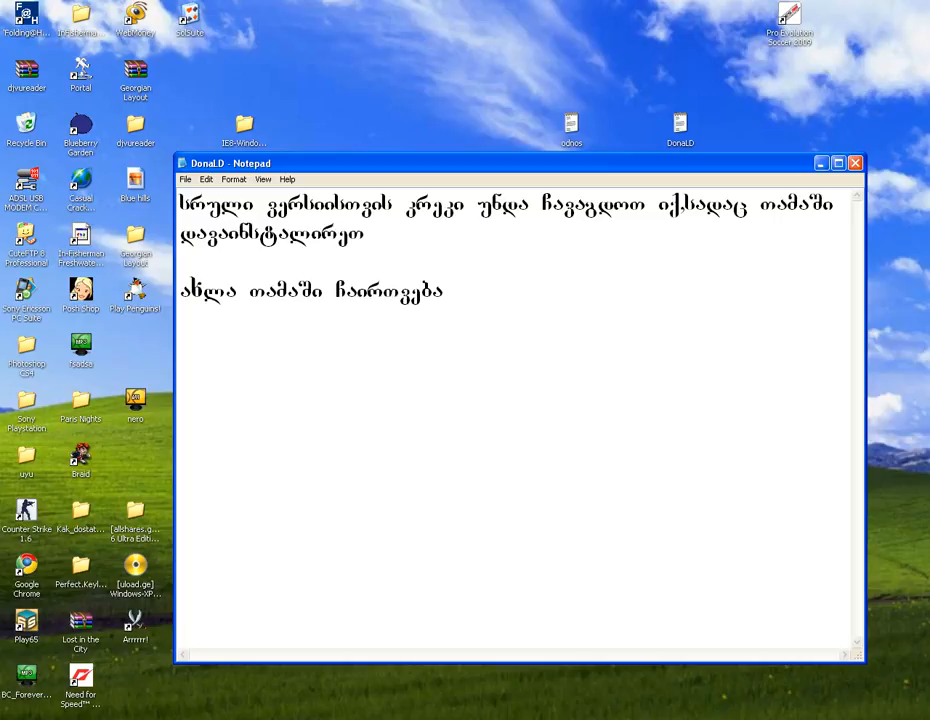
pyautogui.write('ფულ ვერს')
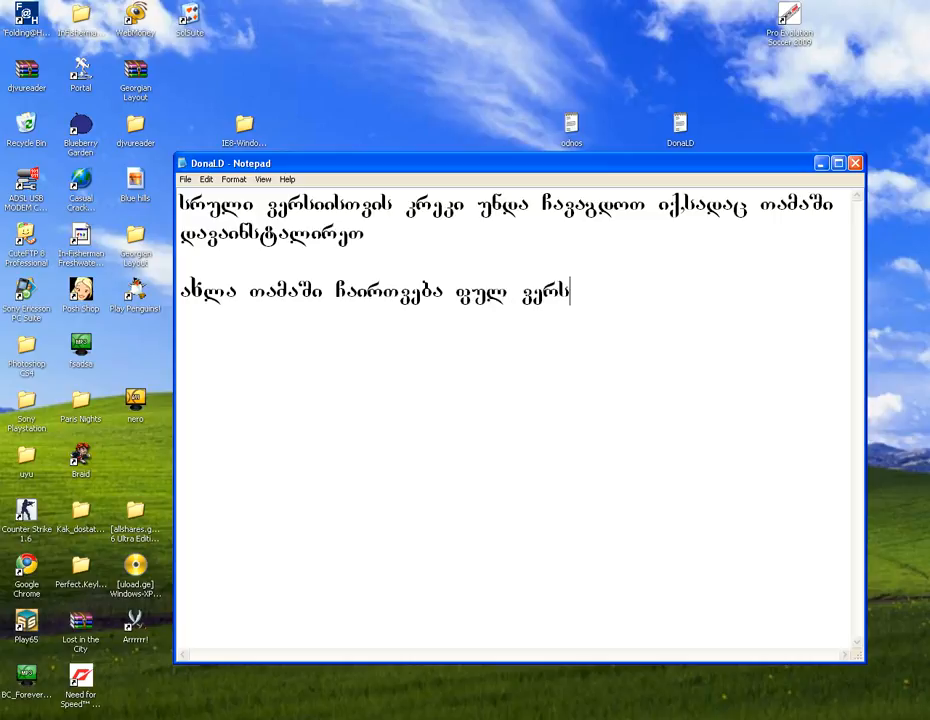
pyautogui.write('o')
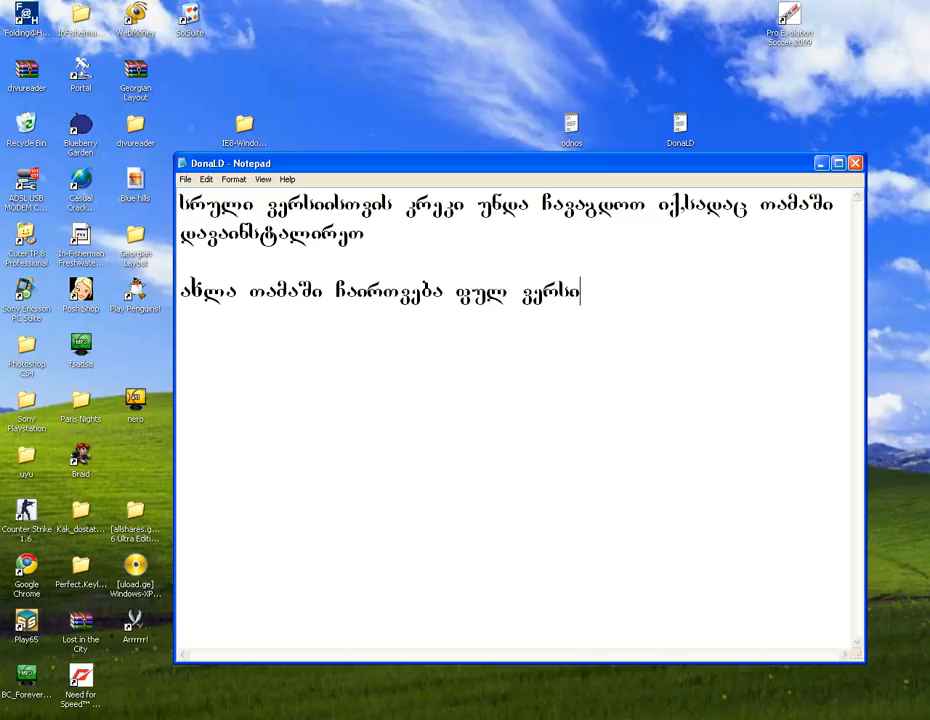
pyautogui.moveTo(246, 292); pyautogui.dragTo(580, 292)
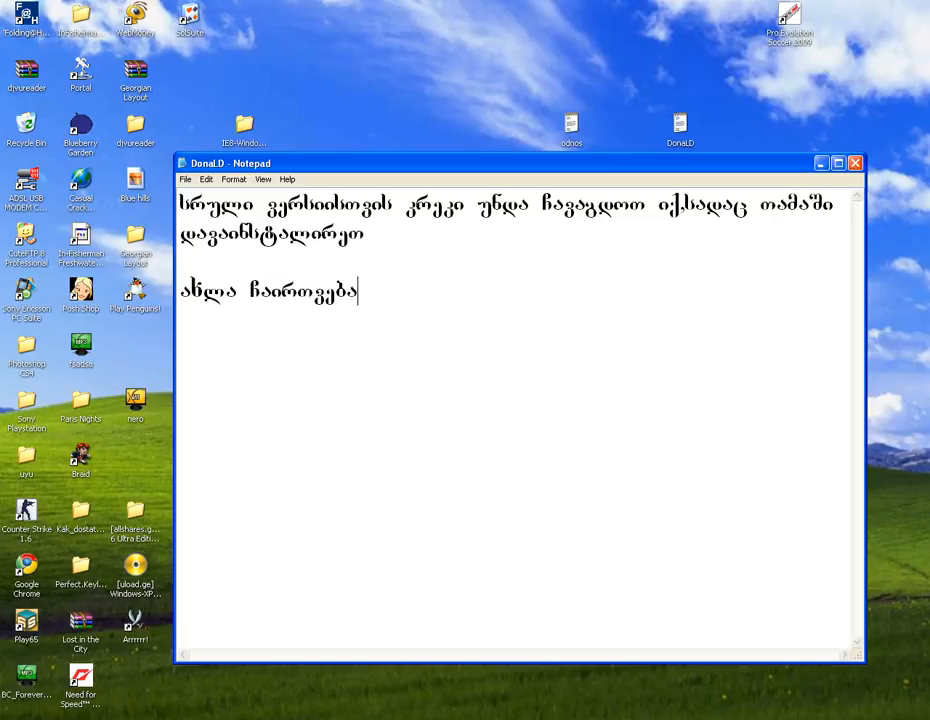
pyautogui.write('ტამაშის')
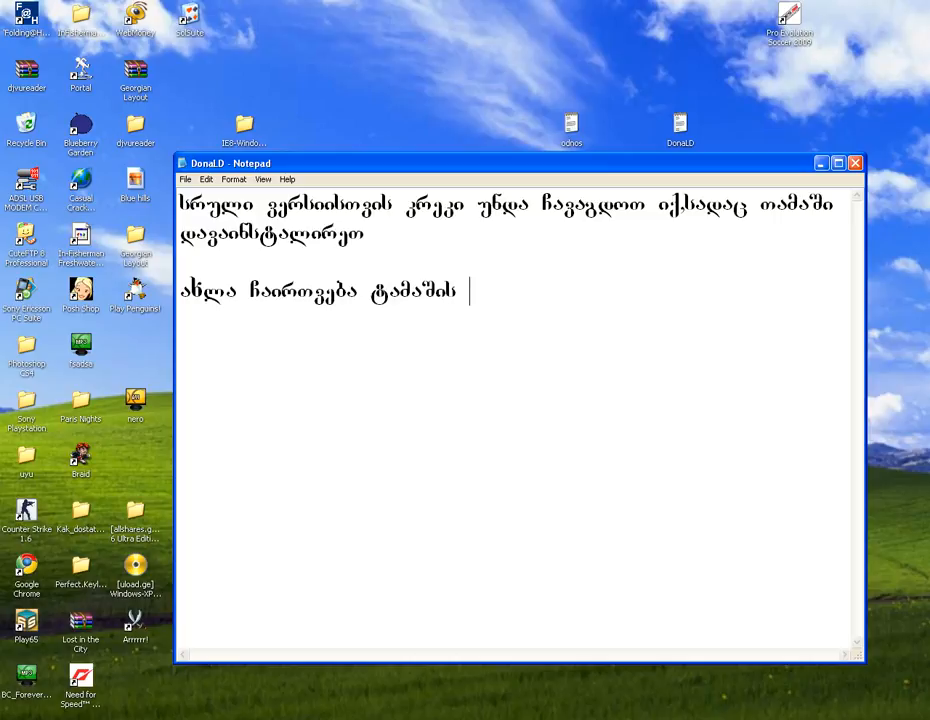
pyautogui.write('სრული ვერ')
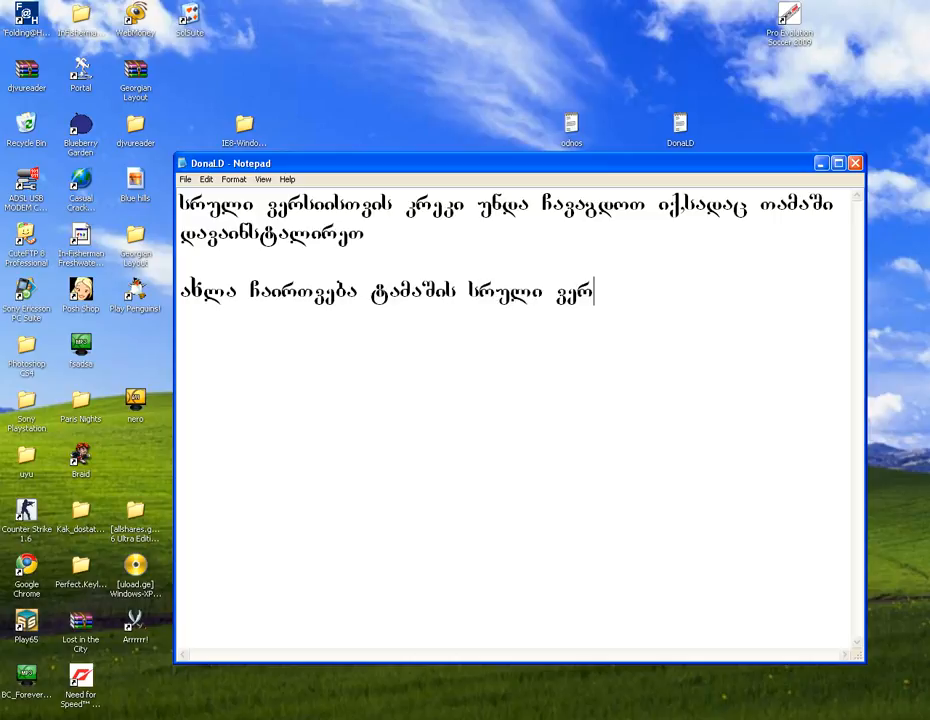
pyautogui.write('სია.')
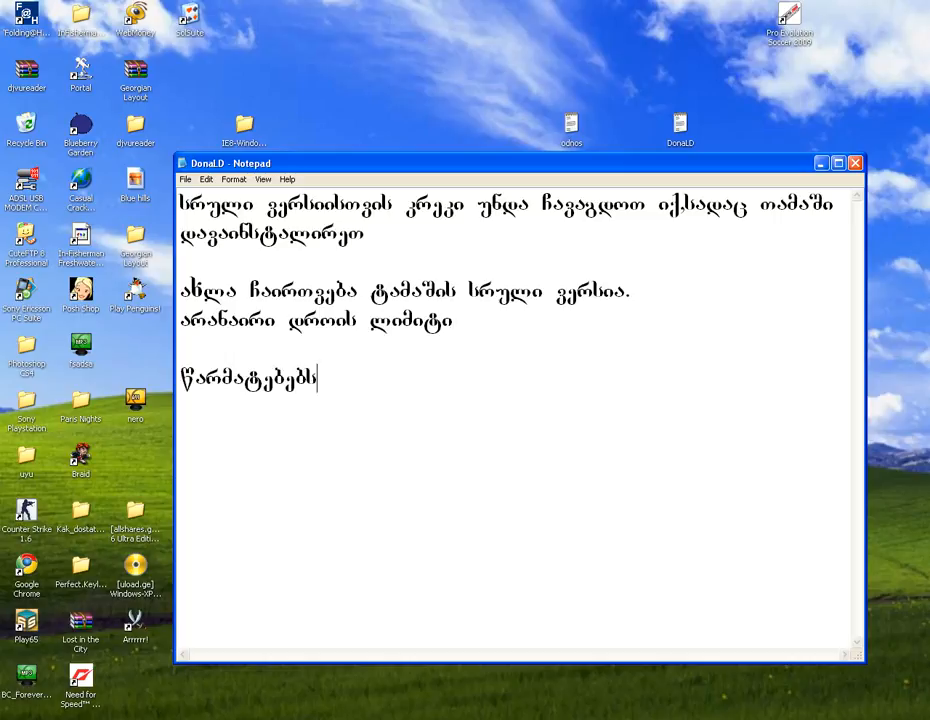
pyautogui.write('გისურვებთ!')
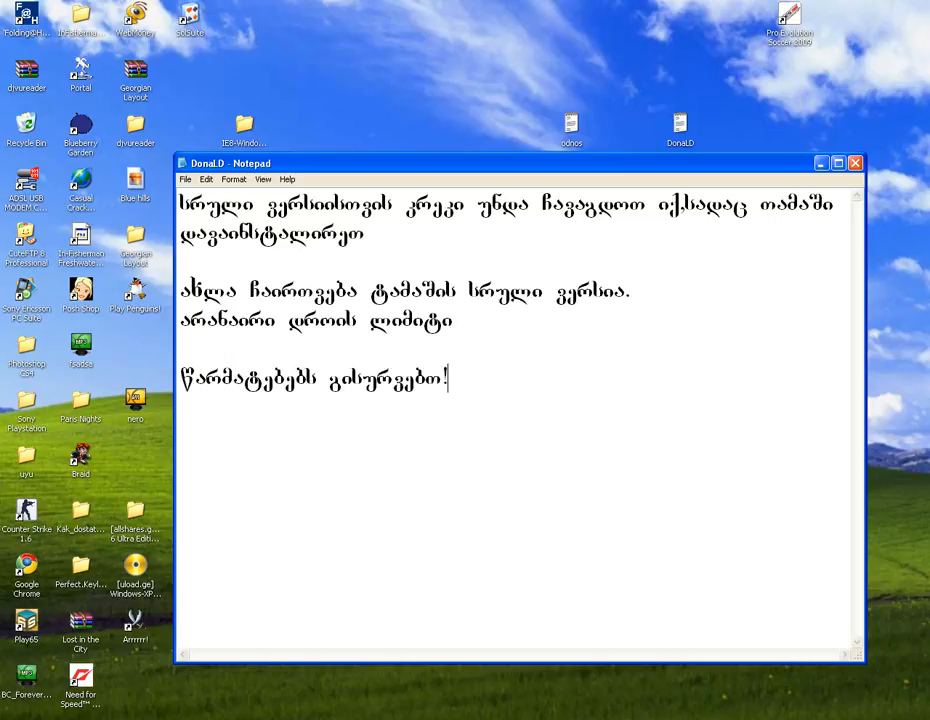
pyautogui.moveTo(516, 392)
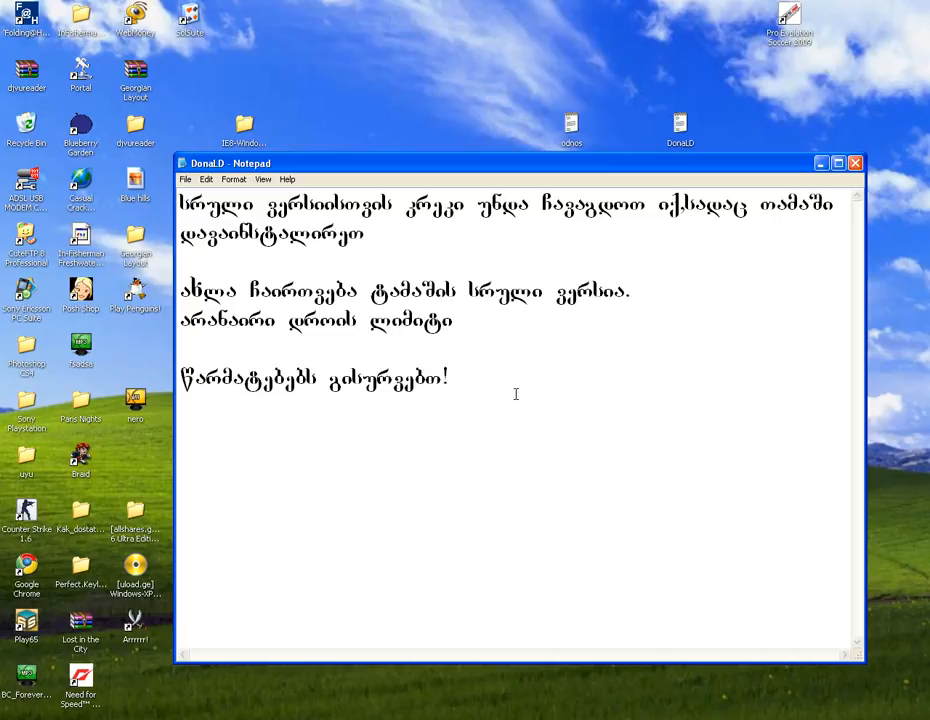